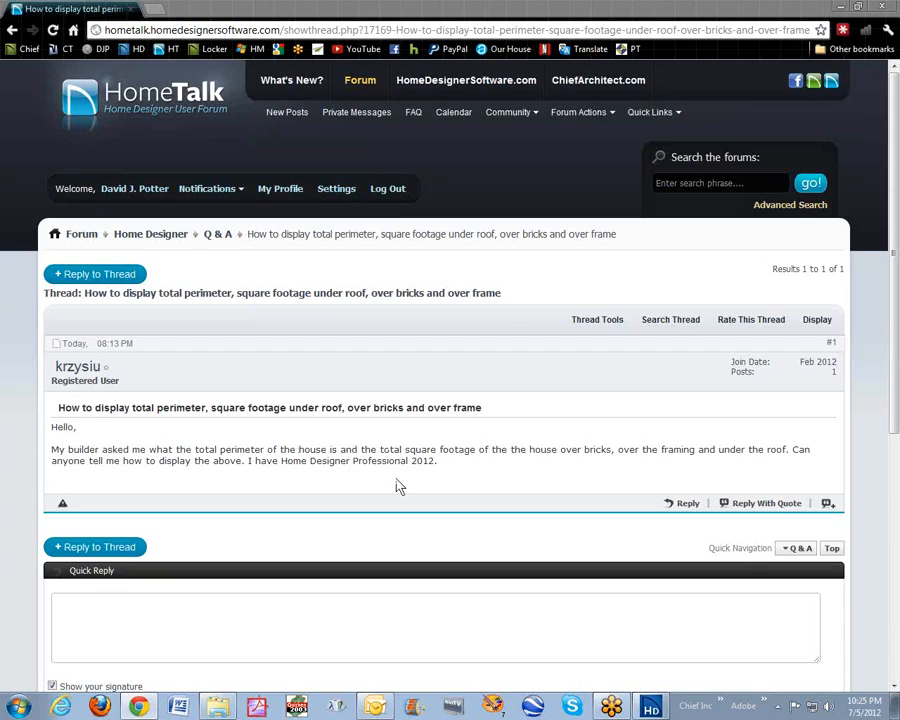
mouse_move(486, 477)
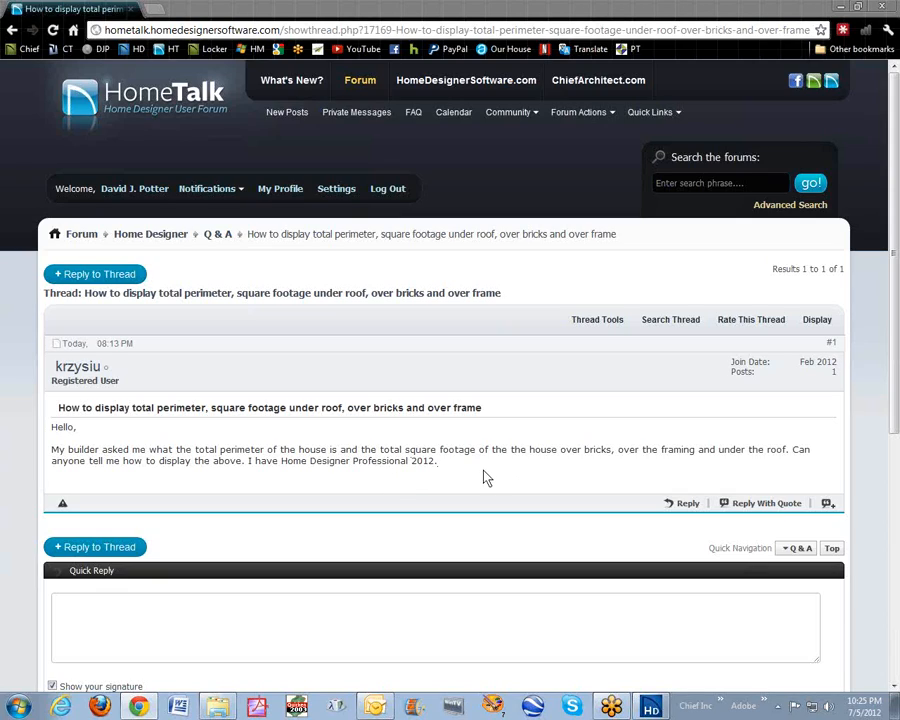
mouse_move(597, 470)
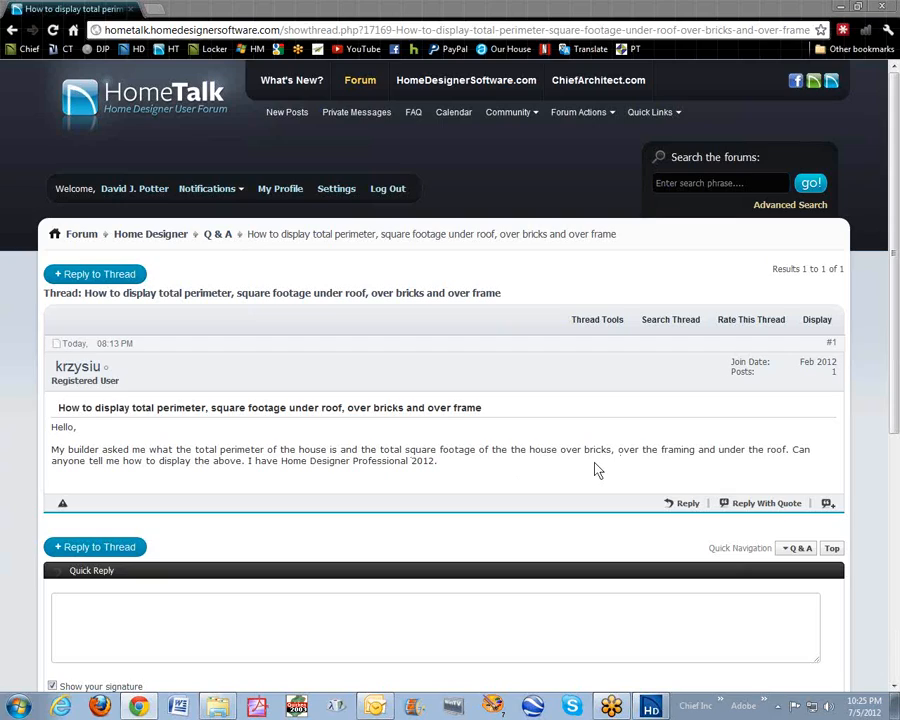
mouse_move(695, 470)
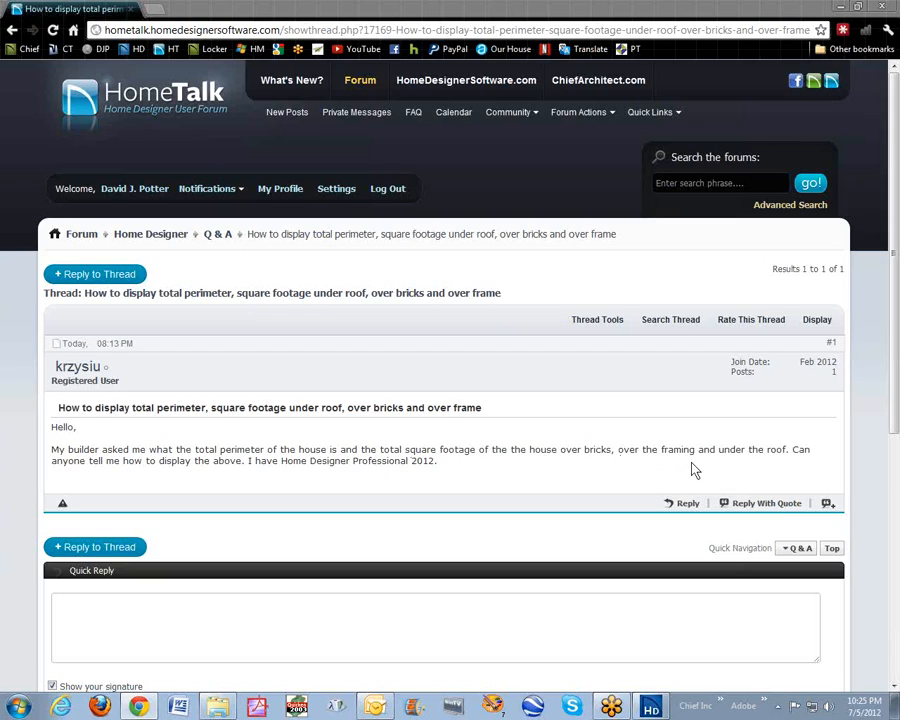
mouse_move(781, 479)
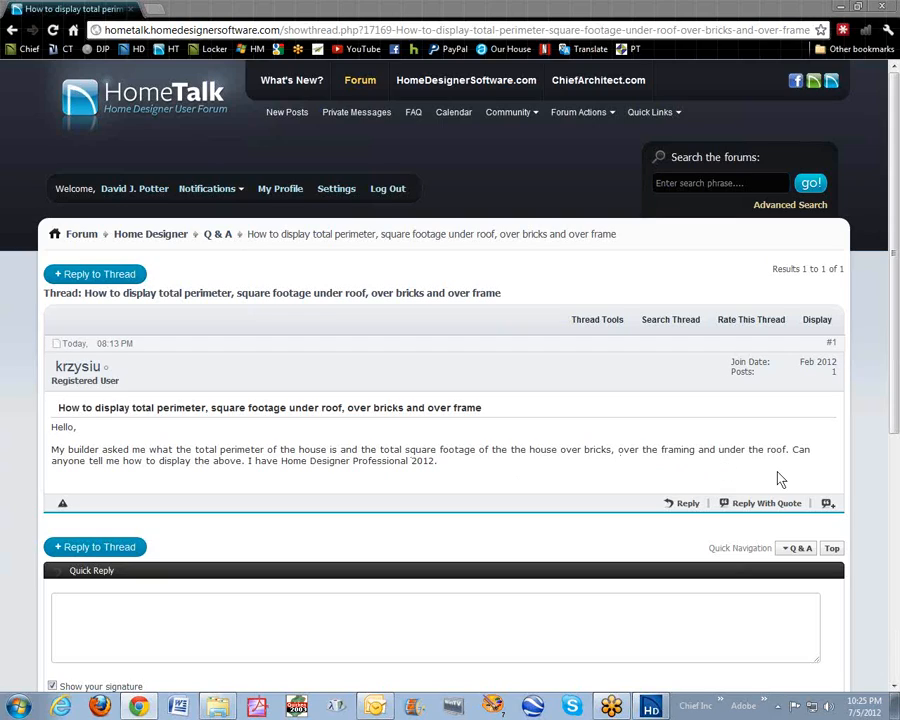
mouse_move(165, 448)
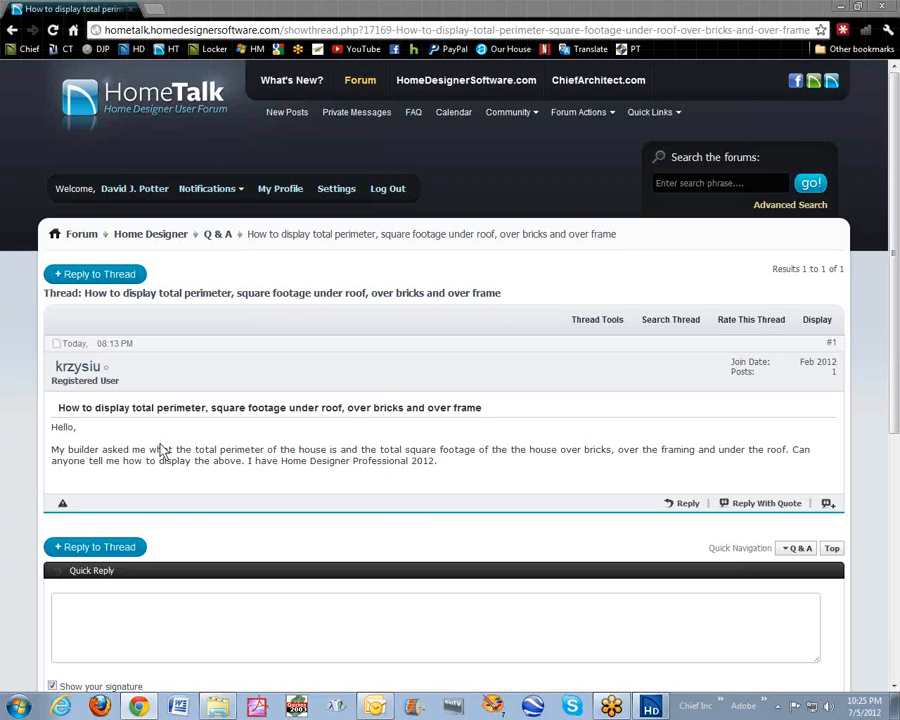
mouse_move(213, 450)
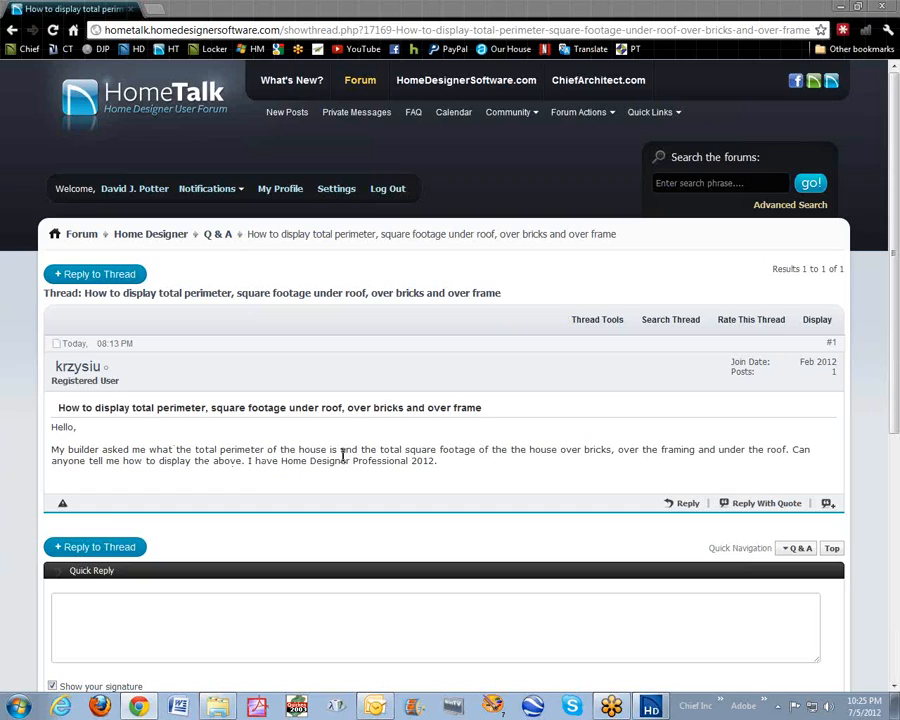
mouse_move(745, 124)
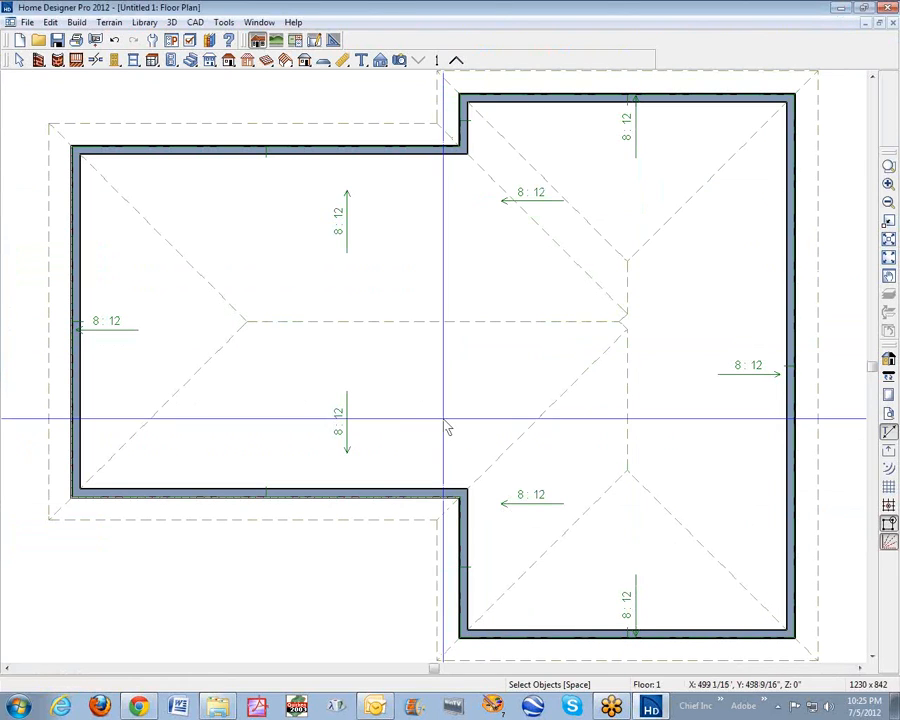
mouse_move(95, 455)
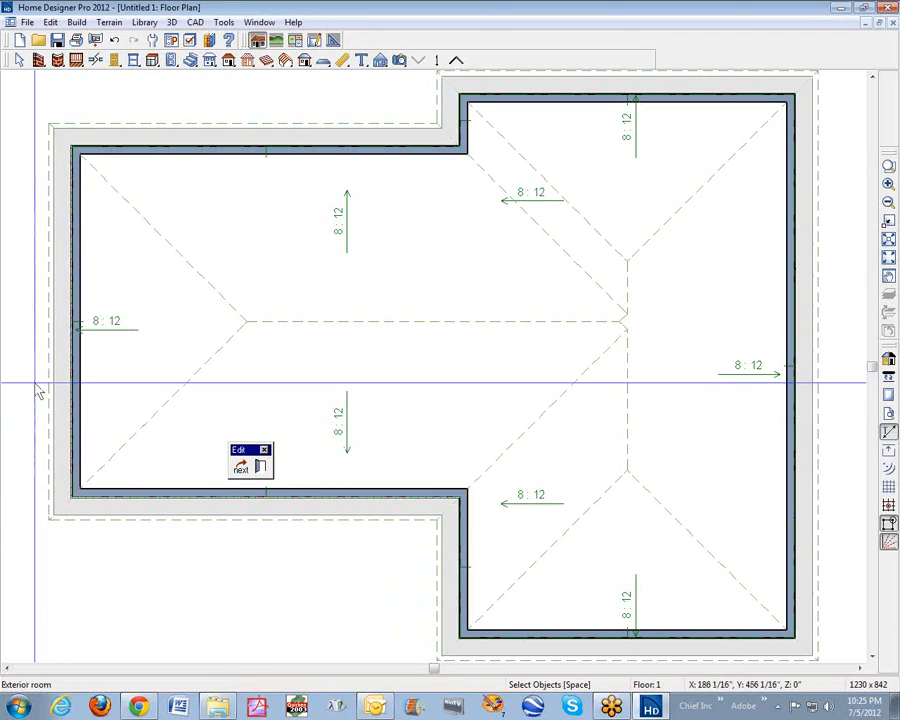
mouse_move(677, 120)
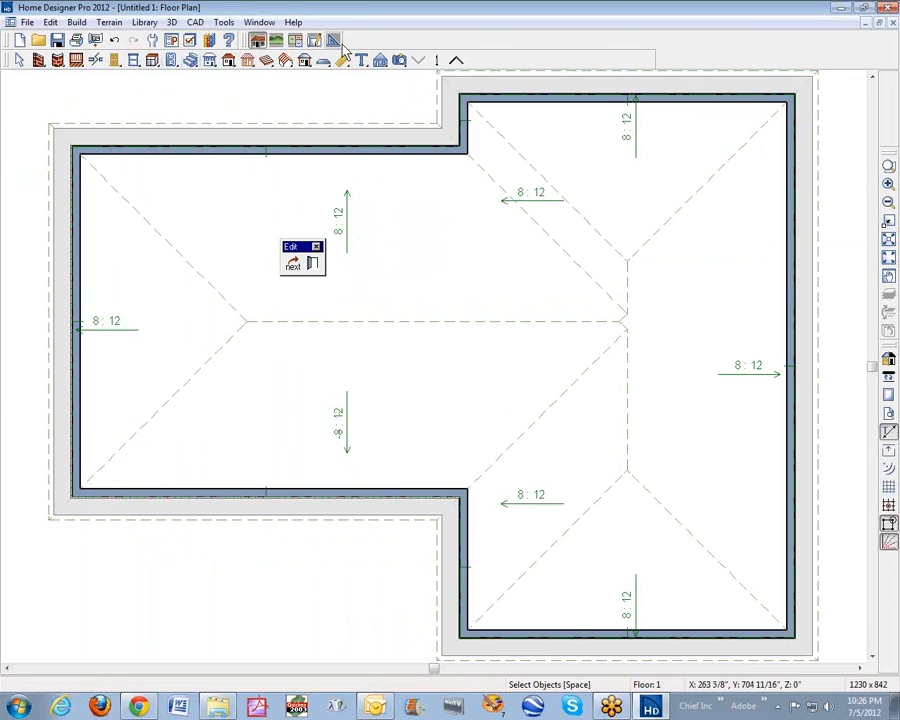
Step: Choose the Rectangular Polyline tool from the CAD box tools and zoom onto a roof corner
left_click(334, 39)
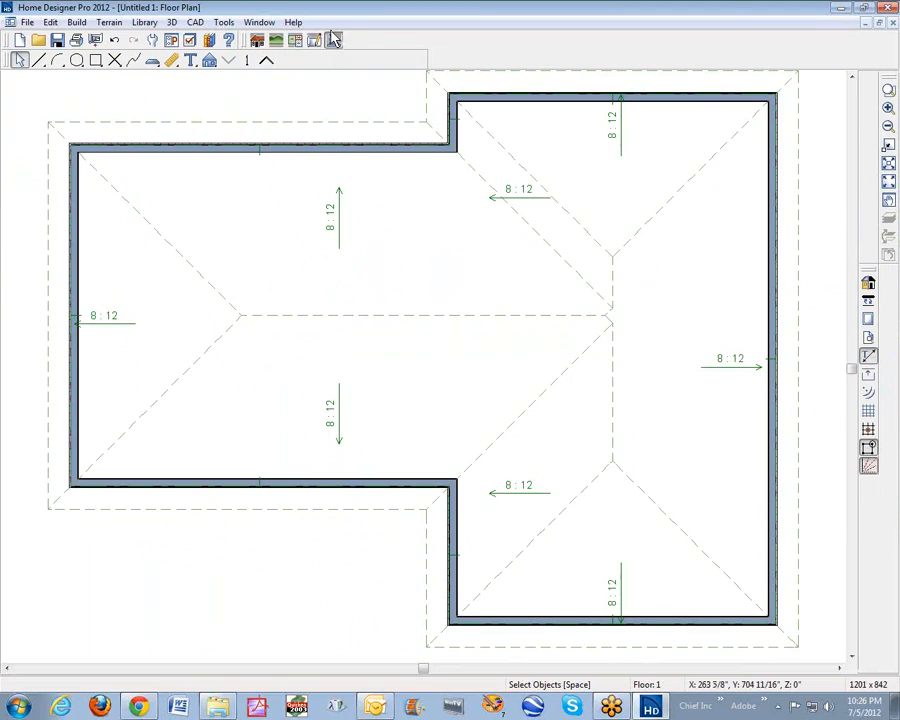
mouse_move(97, 61)
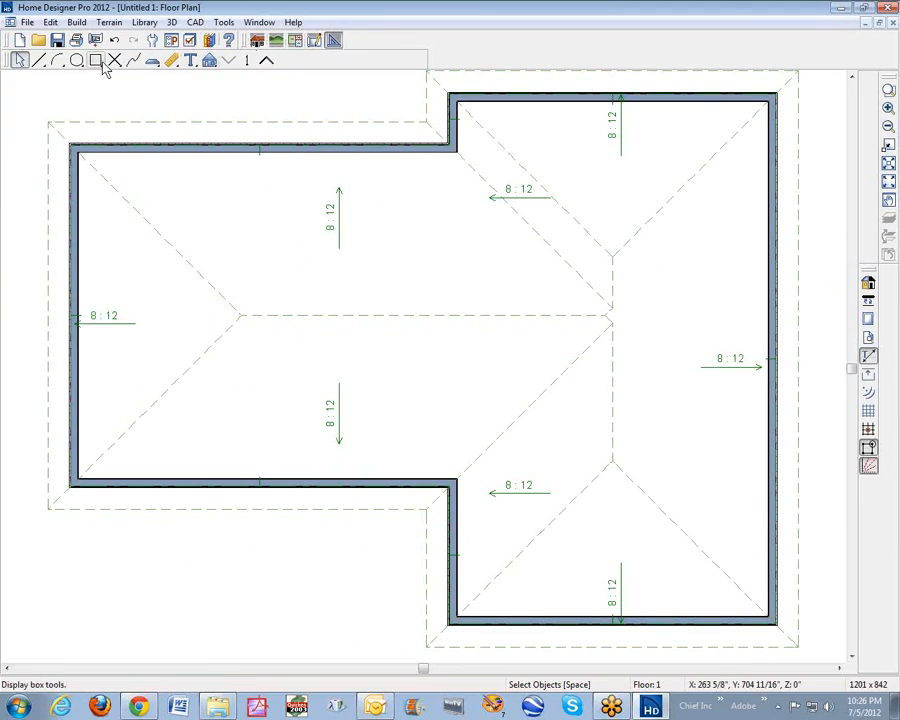
left_click(97, 61)
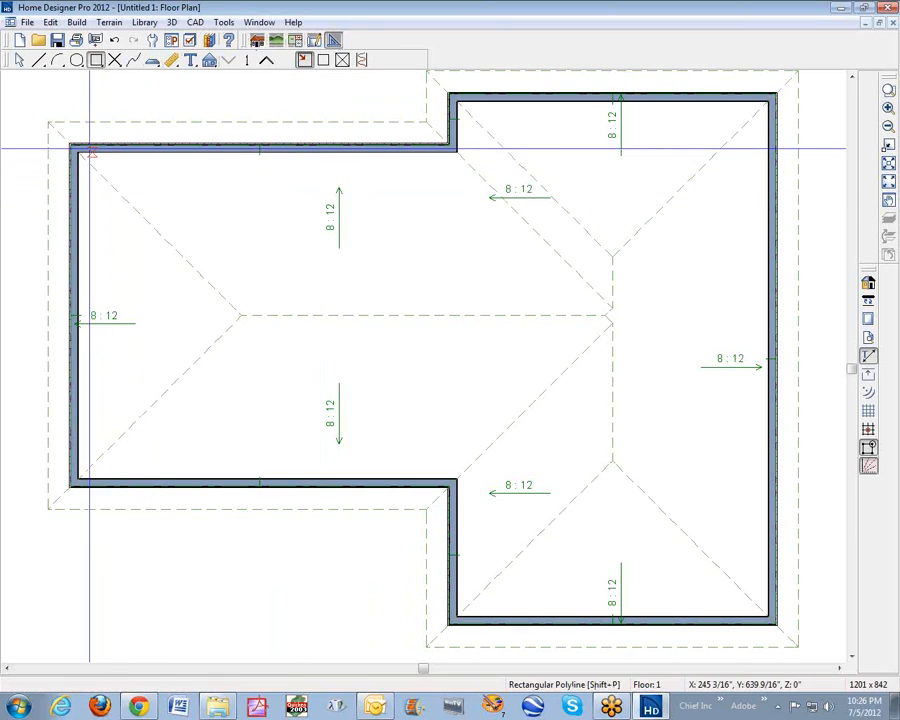
left_click_drag(90, 153, 160, 188)
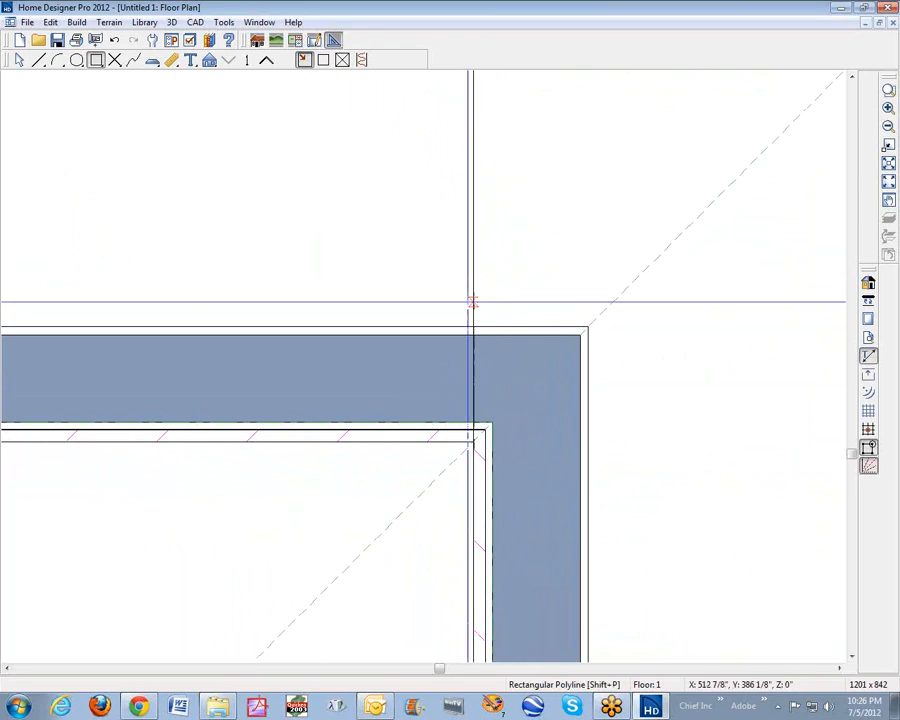
Step: Start the rectangular polyline at the roof's outer eave corner
left_click(472, 302)
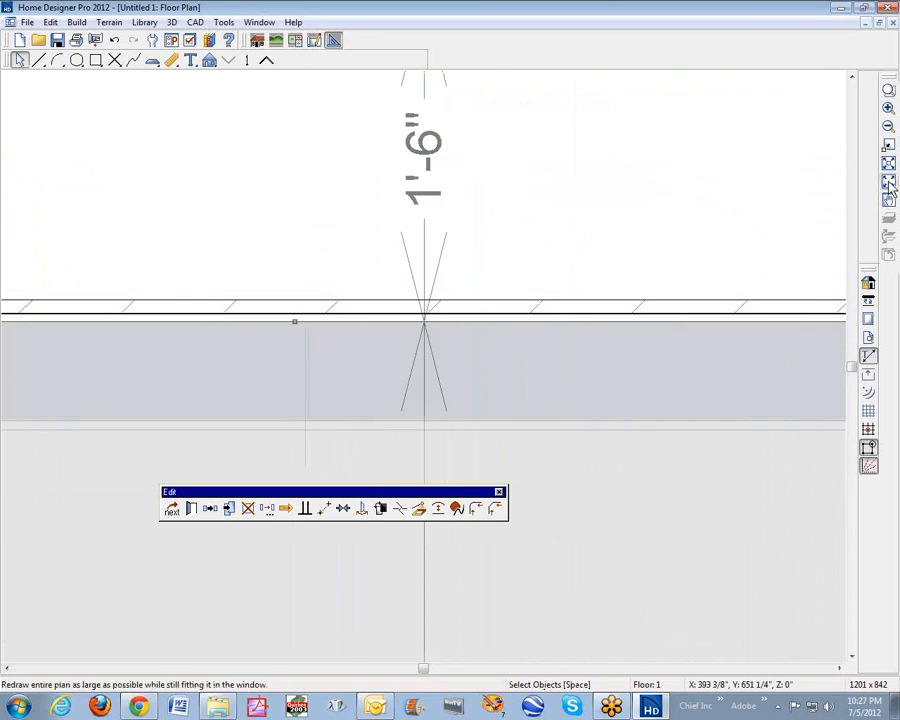
Step: Fill the window, then stretch the polyline's side handle out to the roof edge and reselect it
left_click(888, 181)
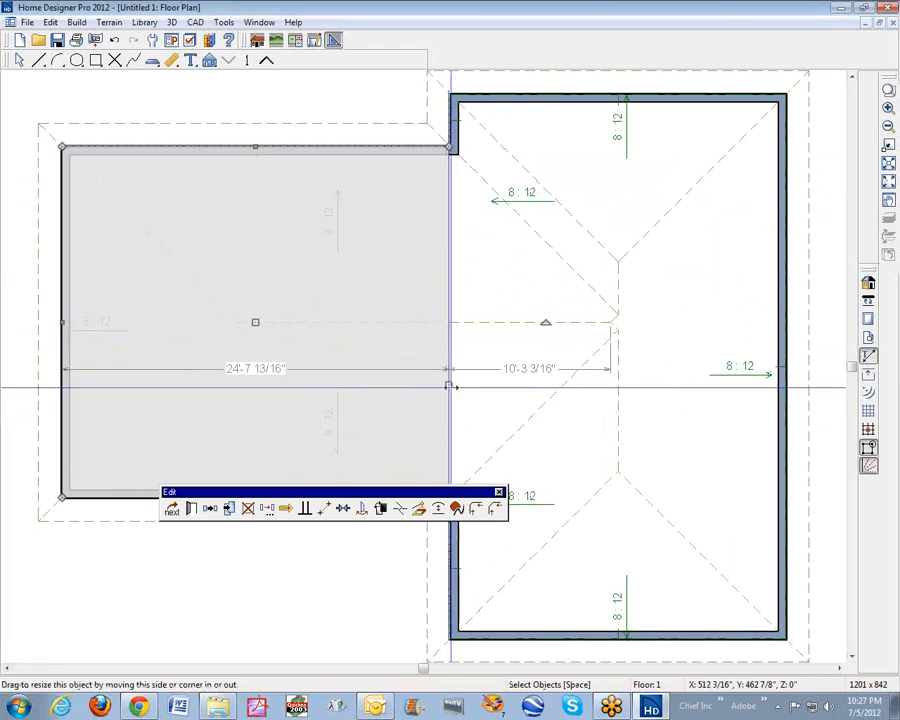
left_click_drag(450, 384, 790, 384)
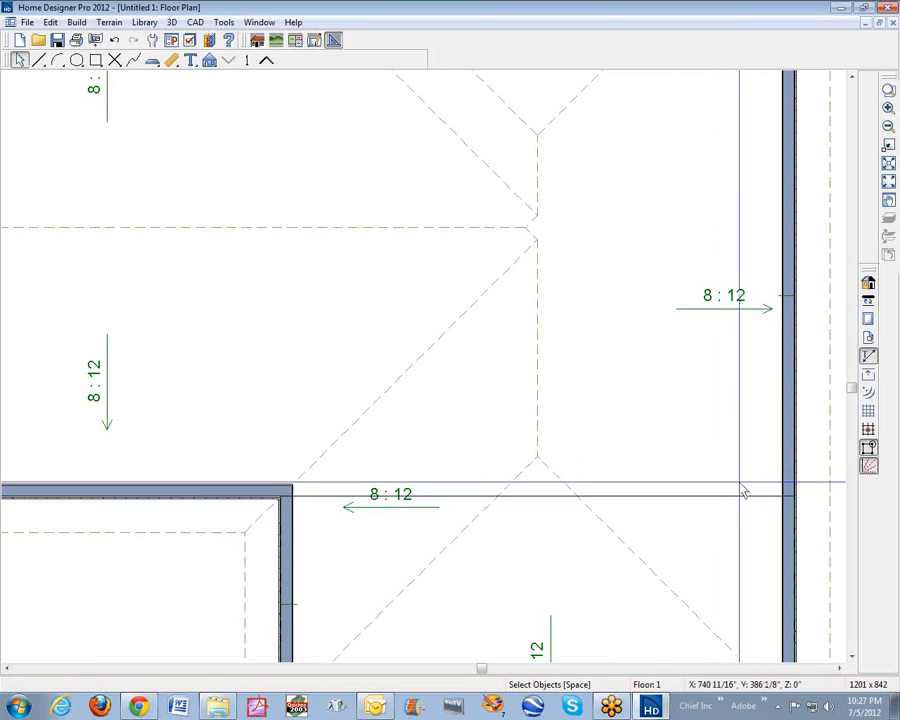
left_click(740, 490)
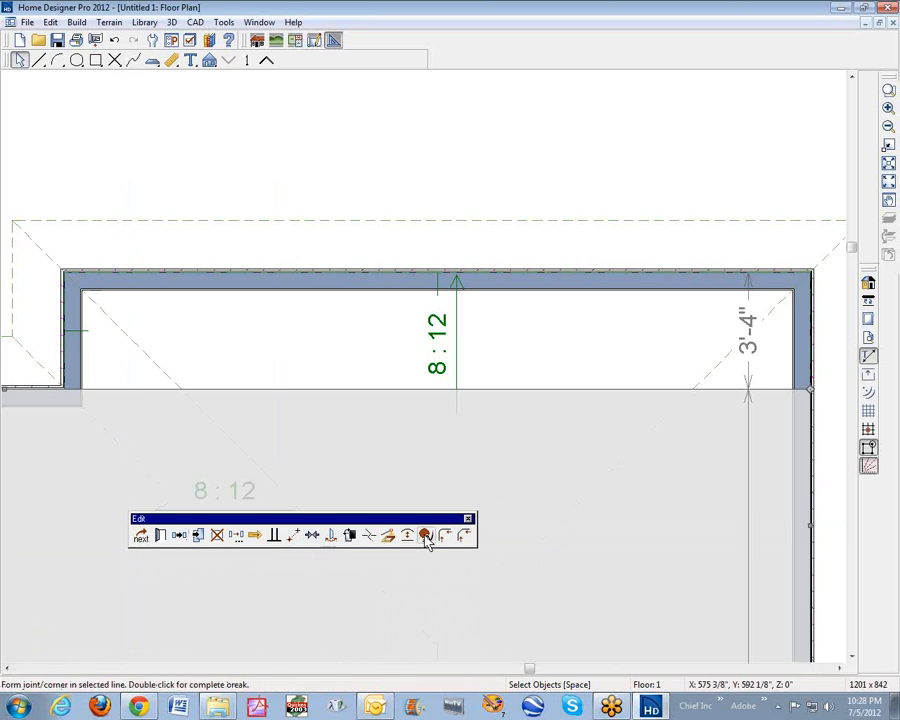
mouse_move(340, 552)
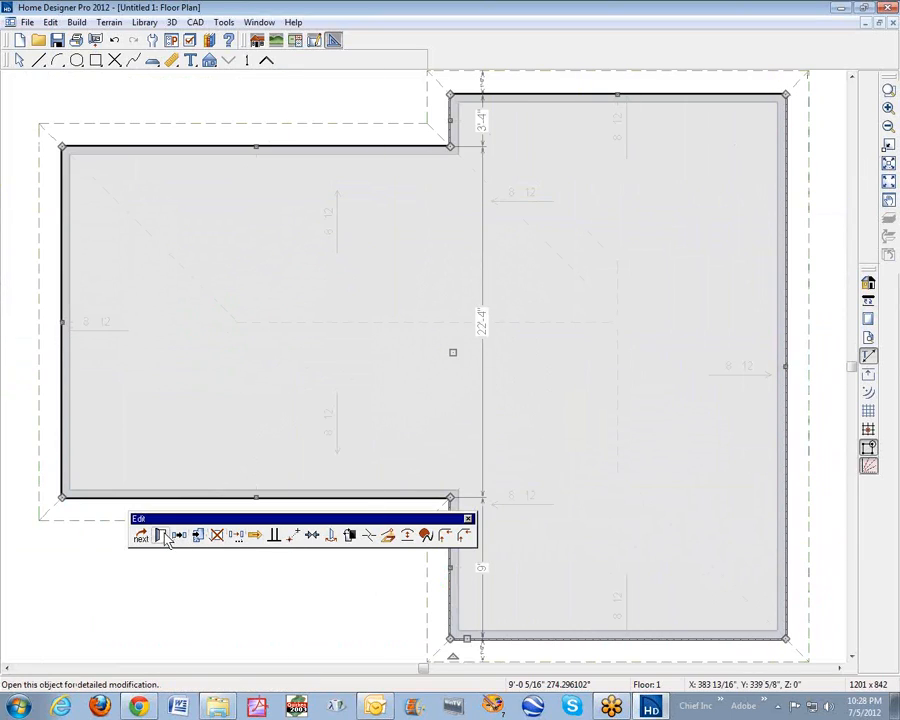
Step: Open the Polyline Specification showing 1938" perimeter and 1292.31 sq ft area
left_click(160, 535)
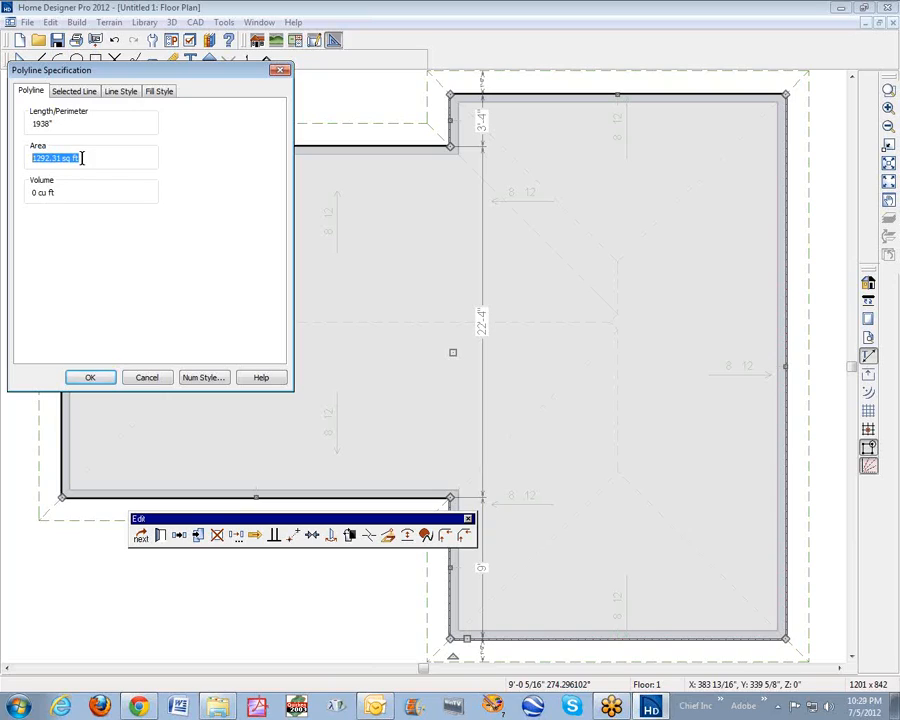
left_click(90, 123)
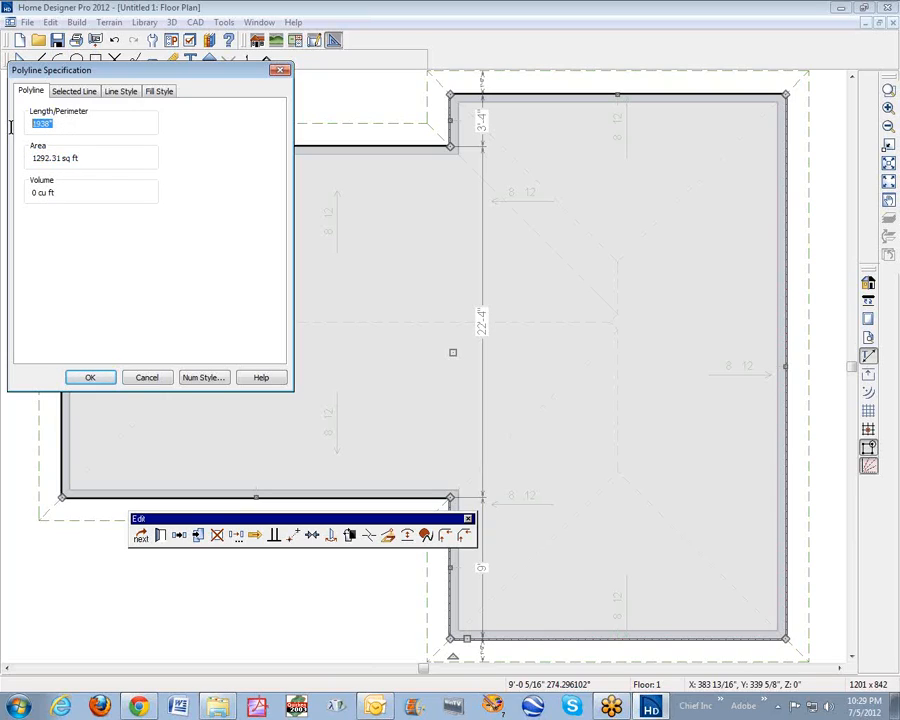
mouse_move(204, 377)
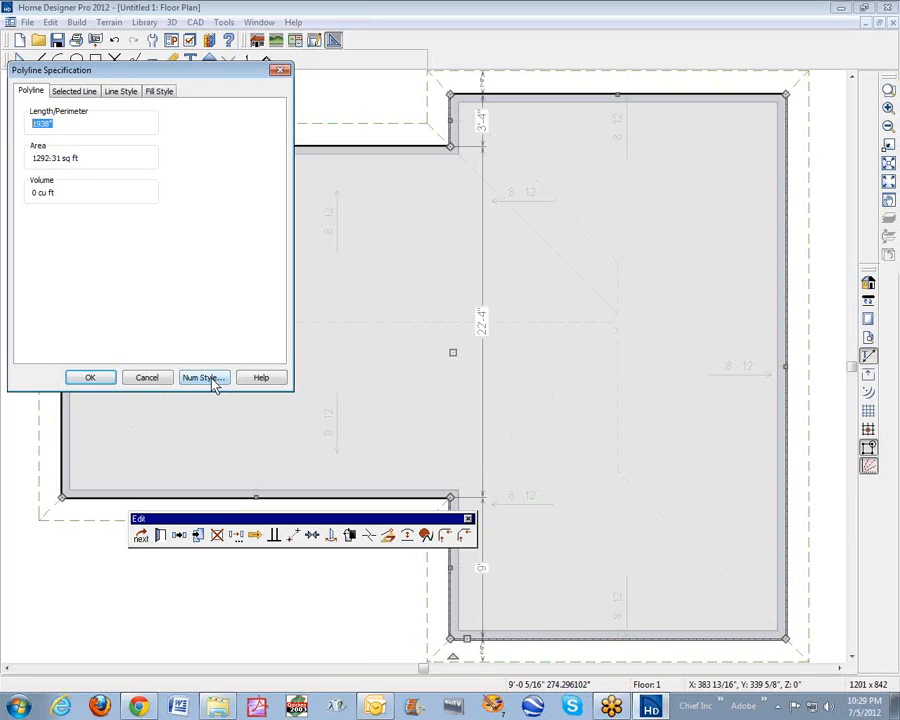
Step: Set the number style to Feet & Inches so the perimeter reads 161'-6"
left_click(203, 377)
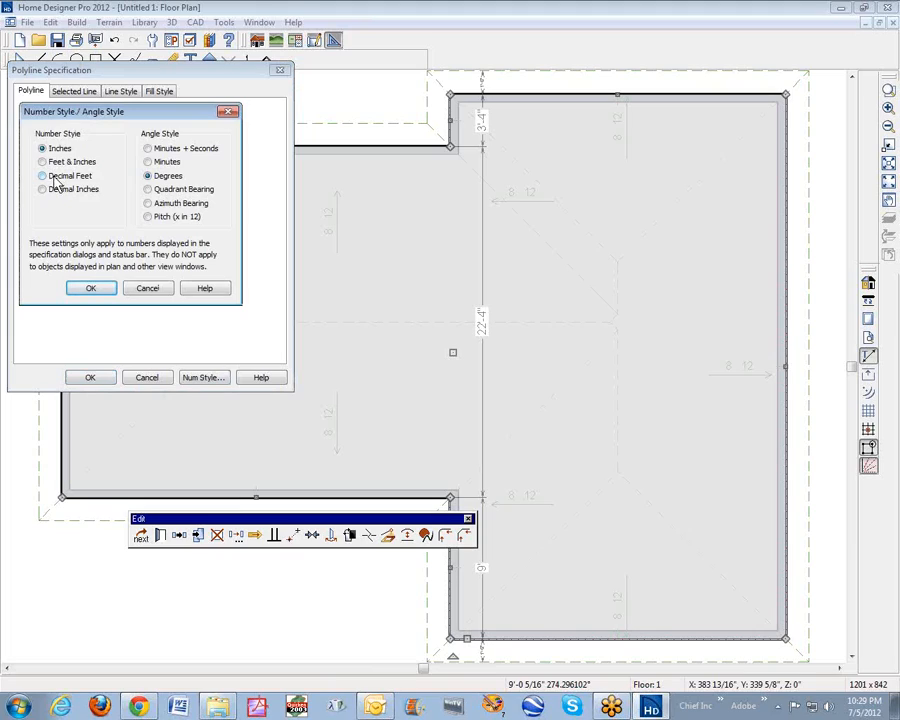
left_click(43, 161)
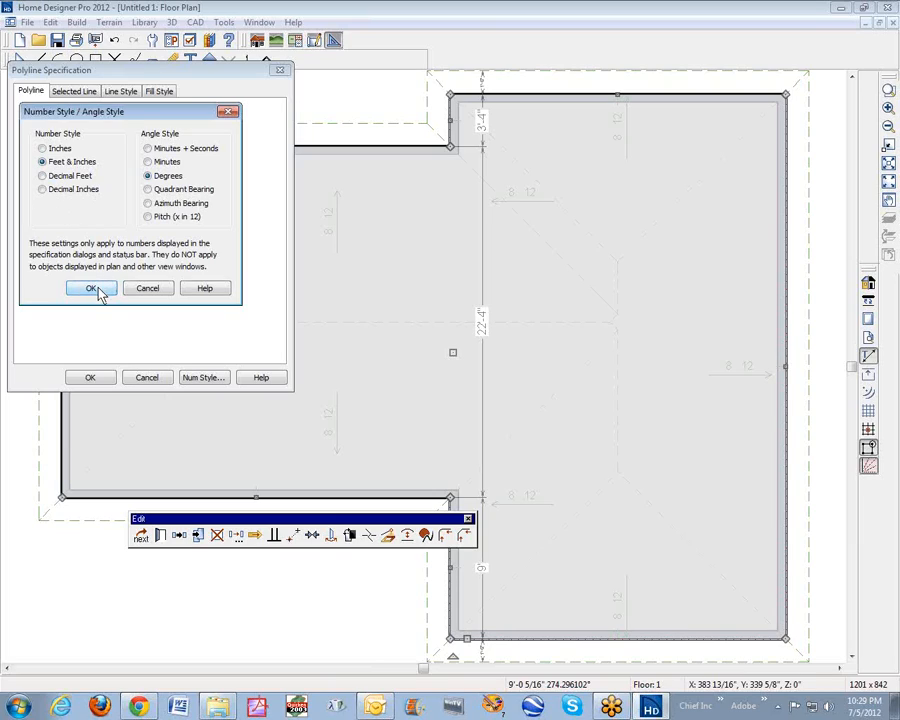
left_click(91, 288)
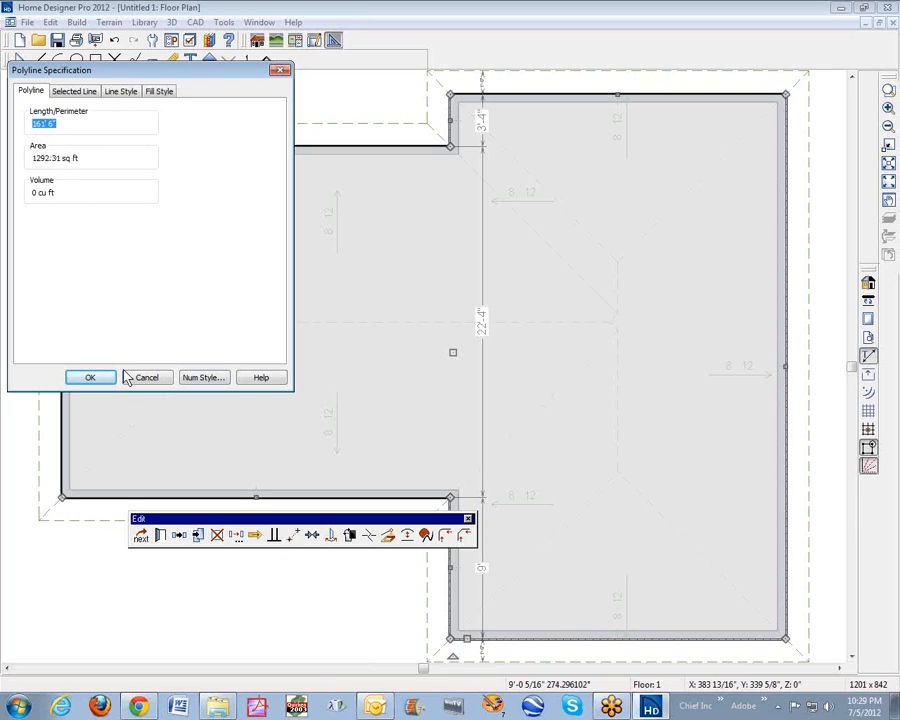
mouse_move(230, 360)
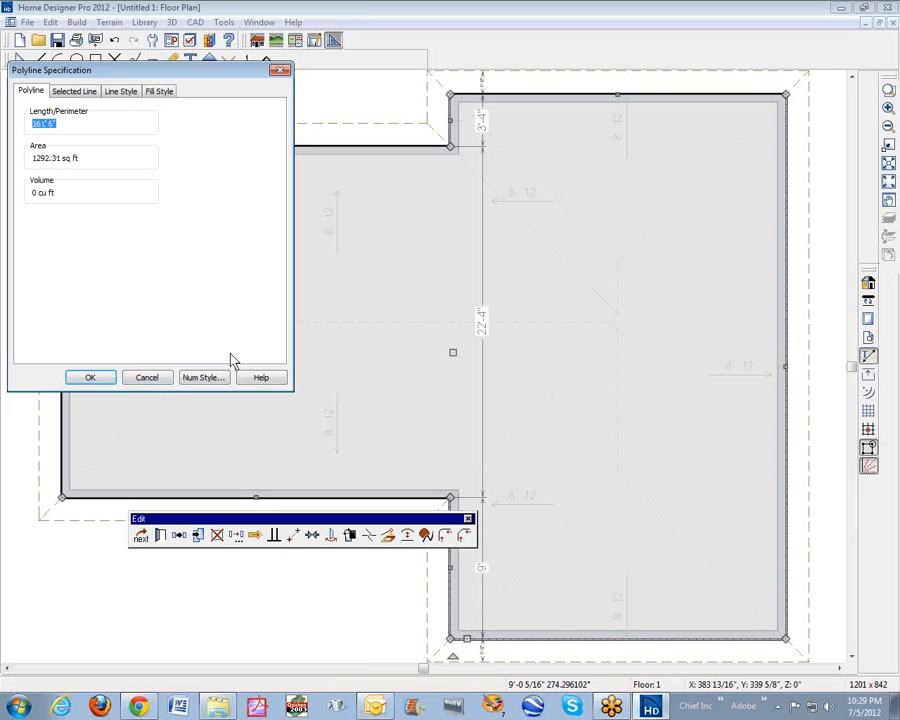
Step: Close the specification and drag the polyline's edge out to the roof's outer edge line
left_click(90, 377)
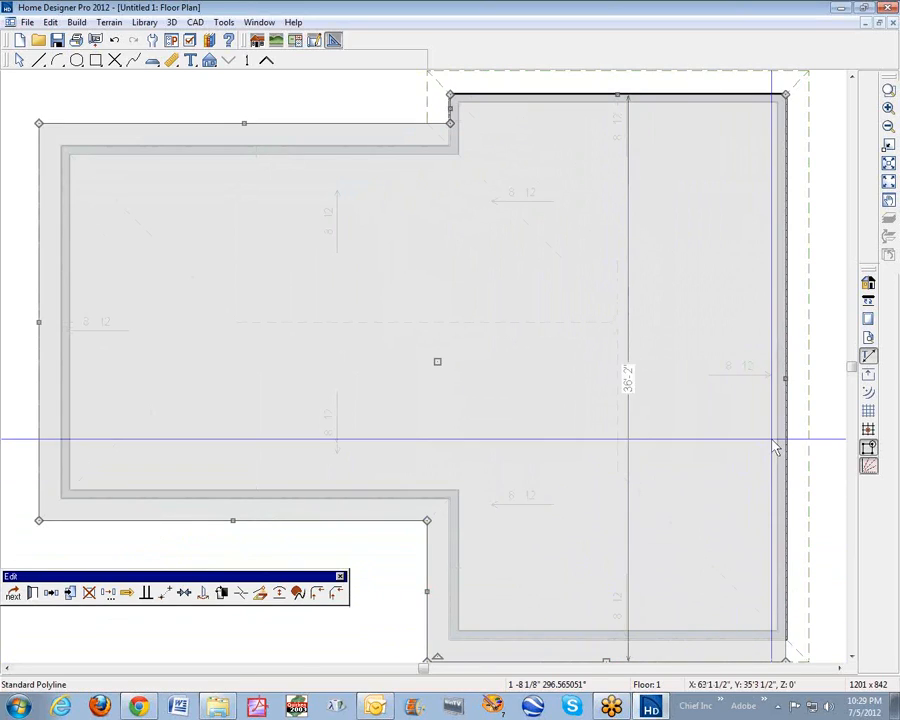
left_click_drag(778, 447, 785, 378)
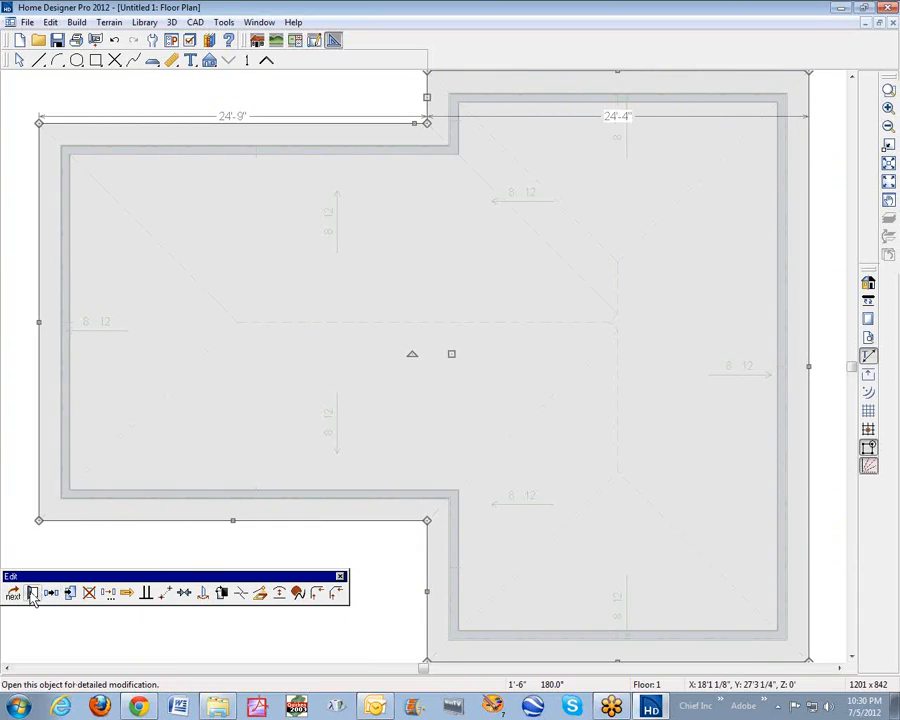
left_click(33, 593)
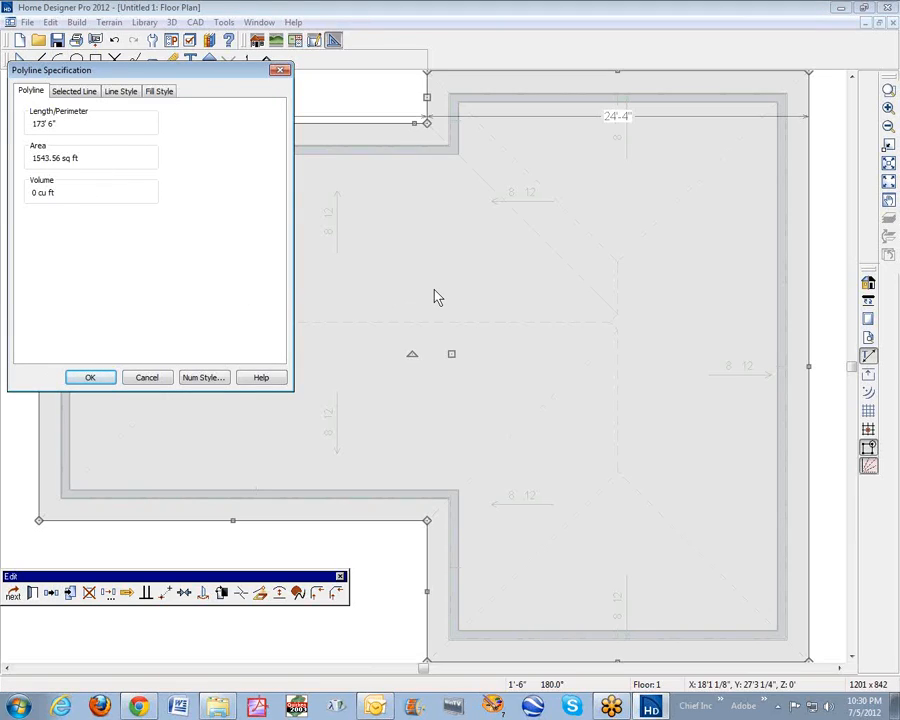
mouse_move(417, 267)
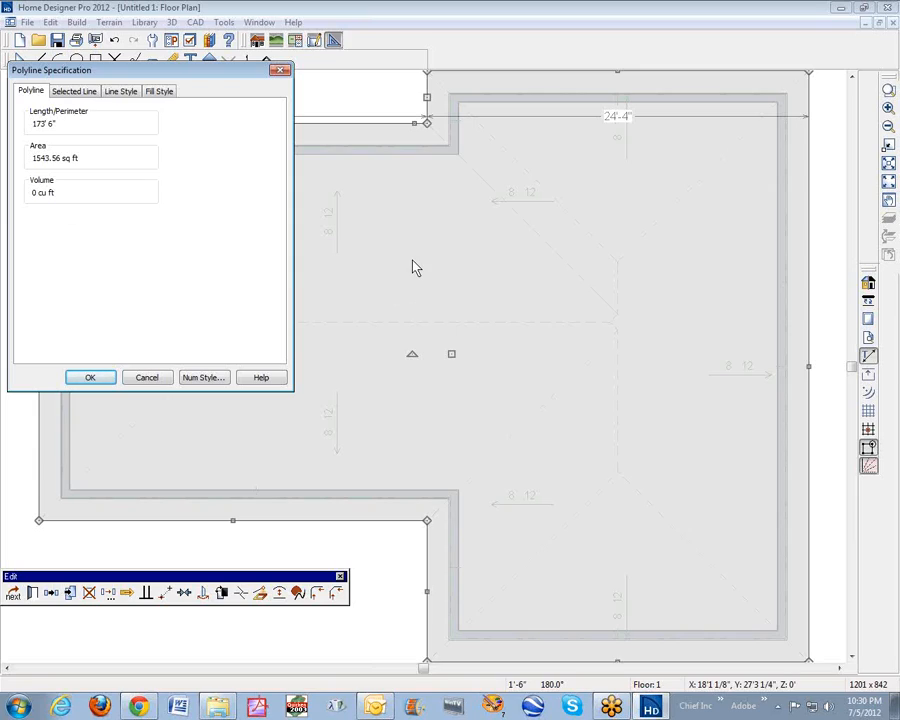
mouse_move(417, 268)
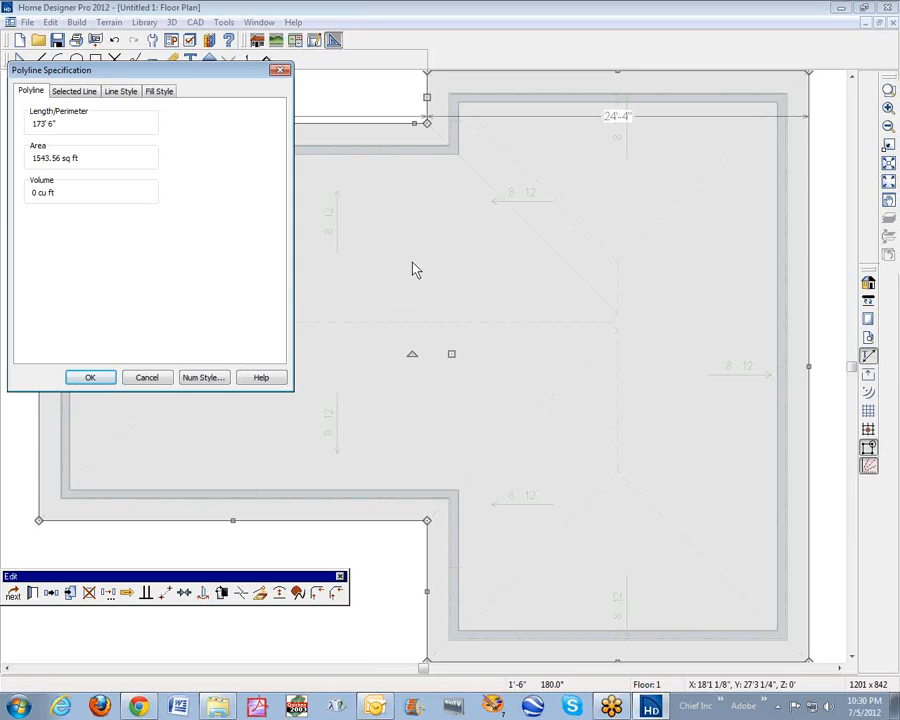
mouse_move(265, 355)
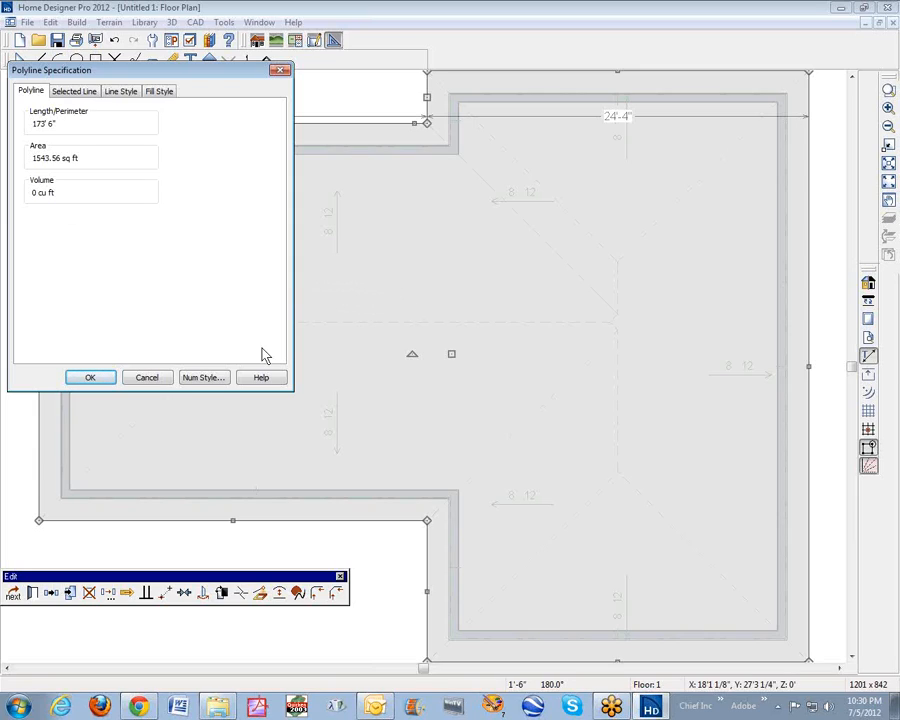
left_click(90, 377)
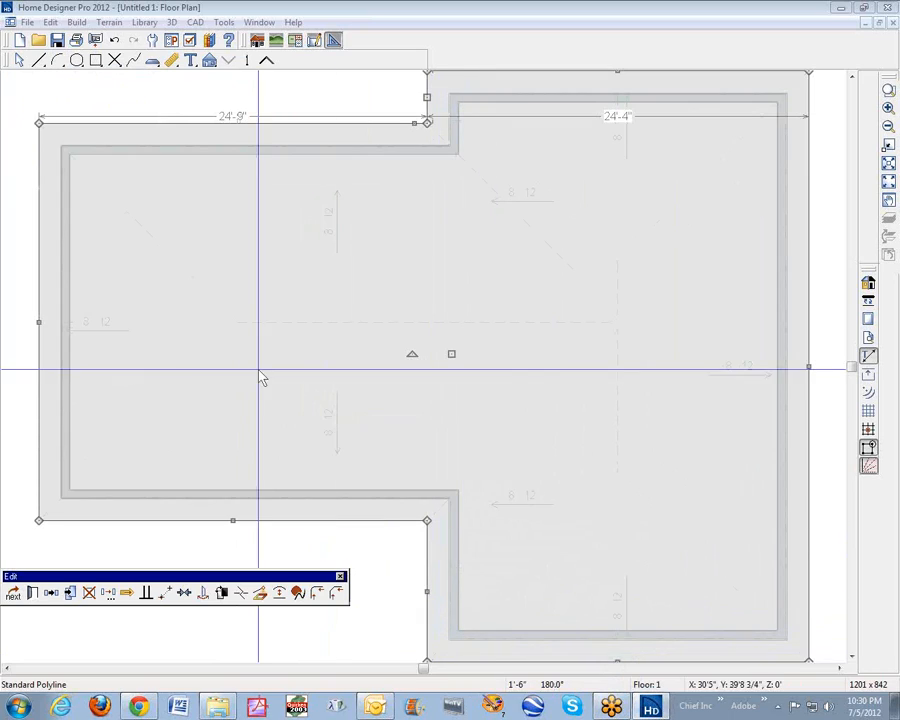
mouse_move(235, 170)
type("EWTN      3")
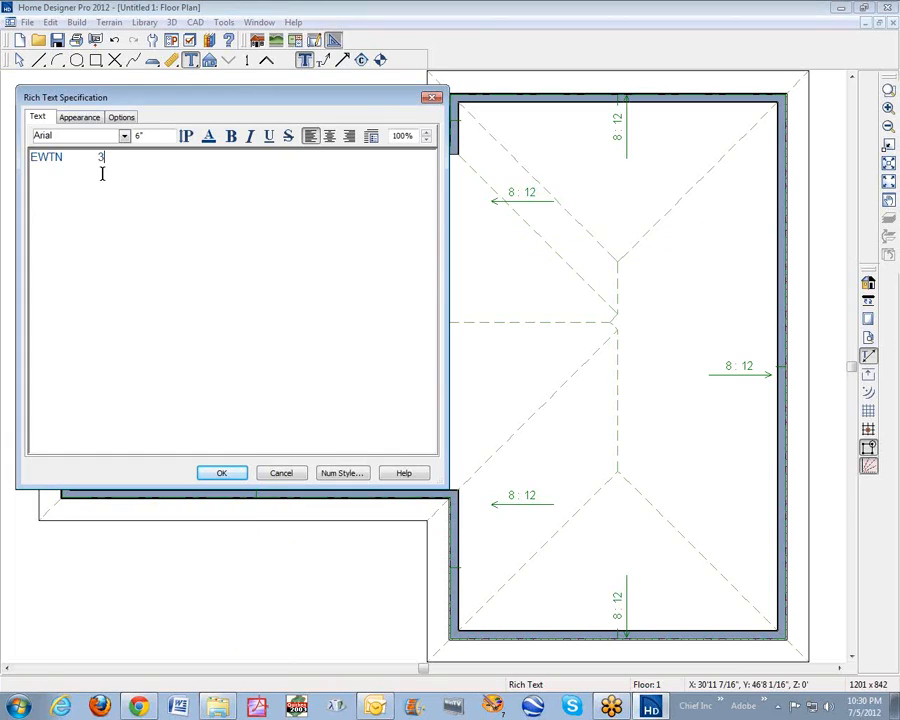
Step: Enable Display Border in the label's Appearance settings and confirm
left_click(79, 117)
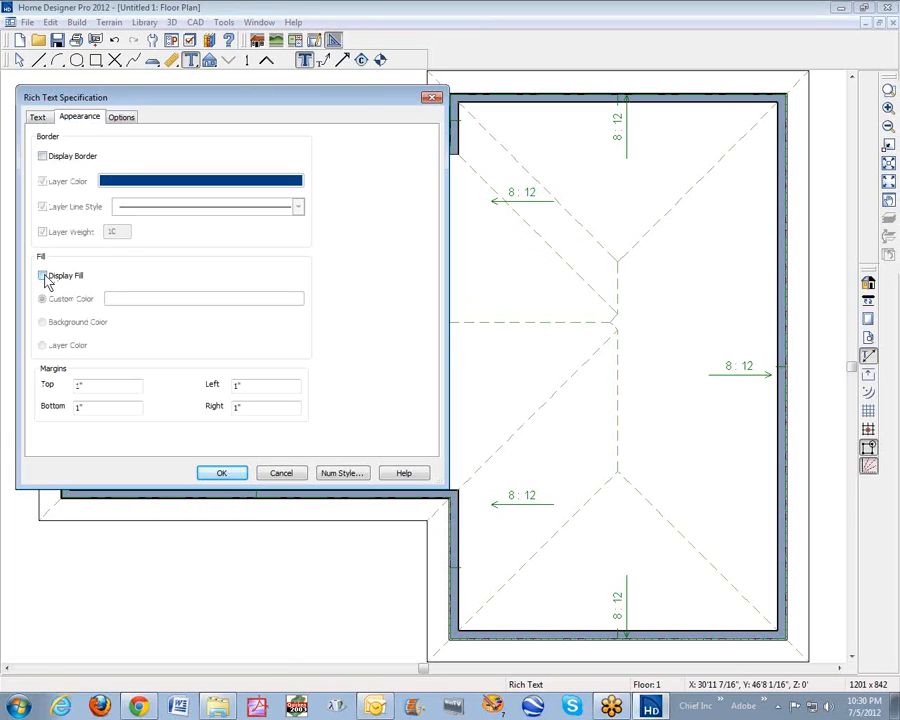
left_click(43, 155)
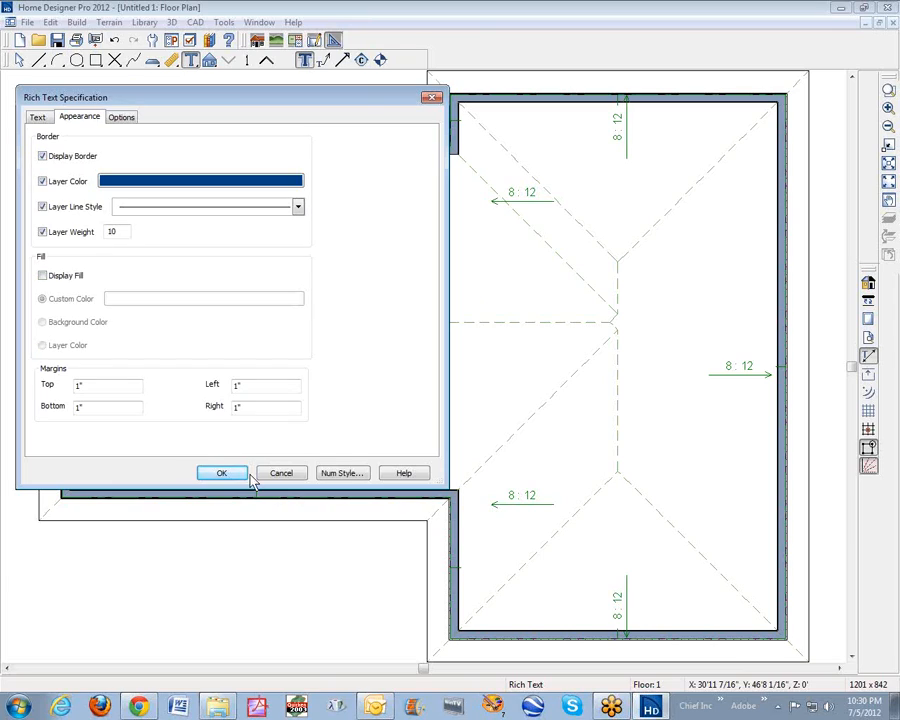
left_click(222, 472)
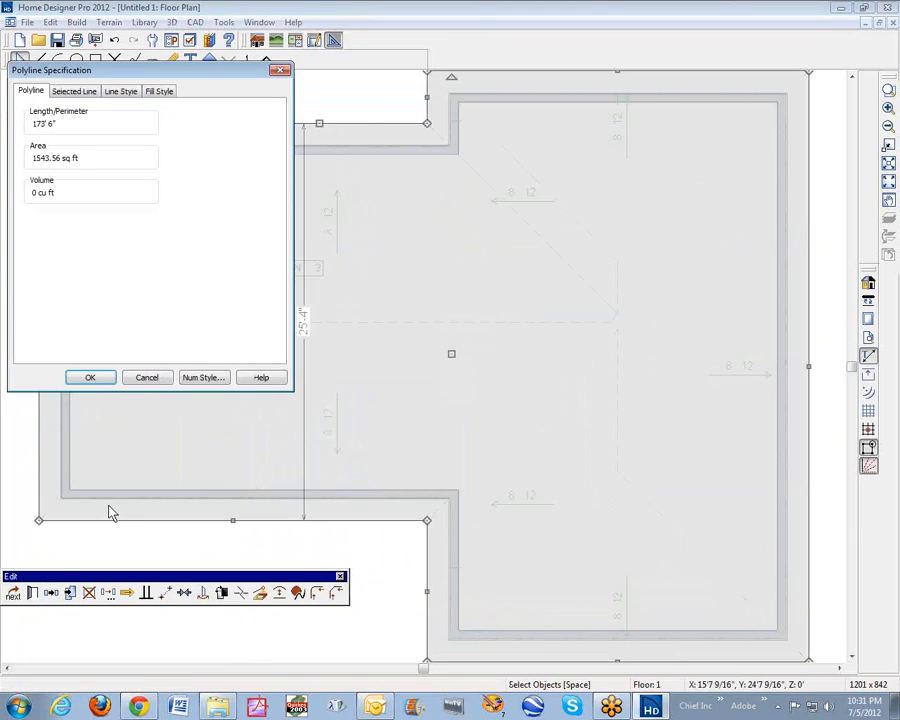
mouse_move(187, 260)
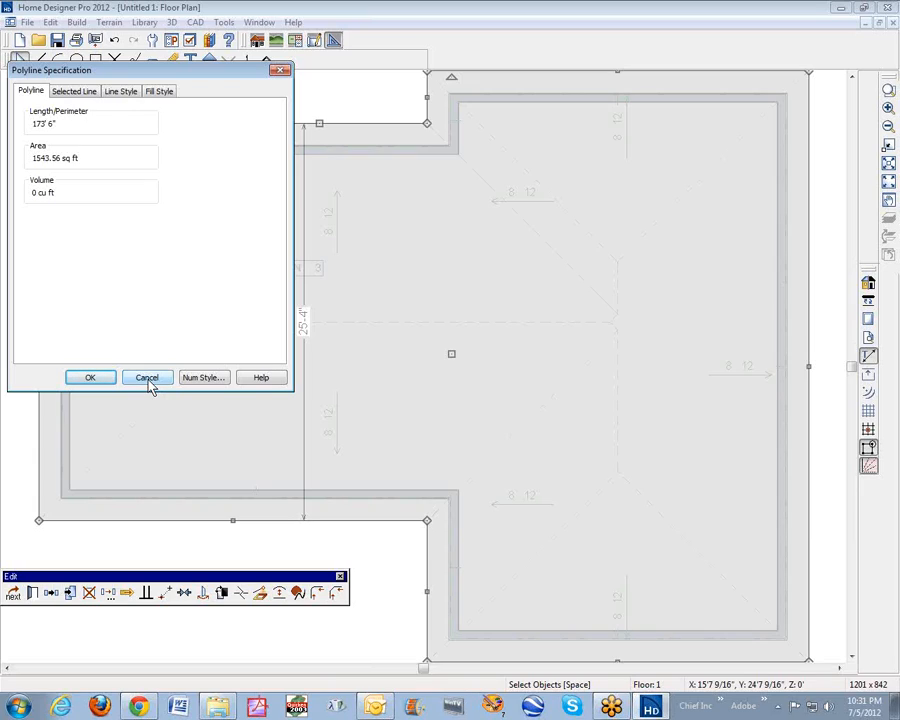
left_click(146, 377)
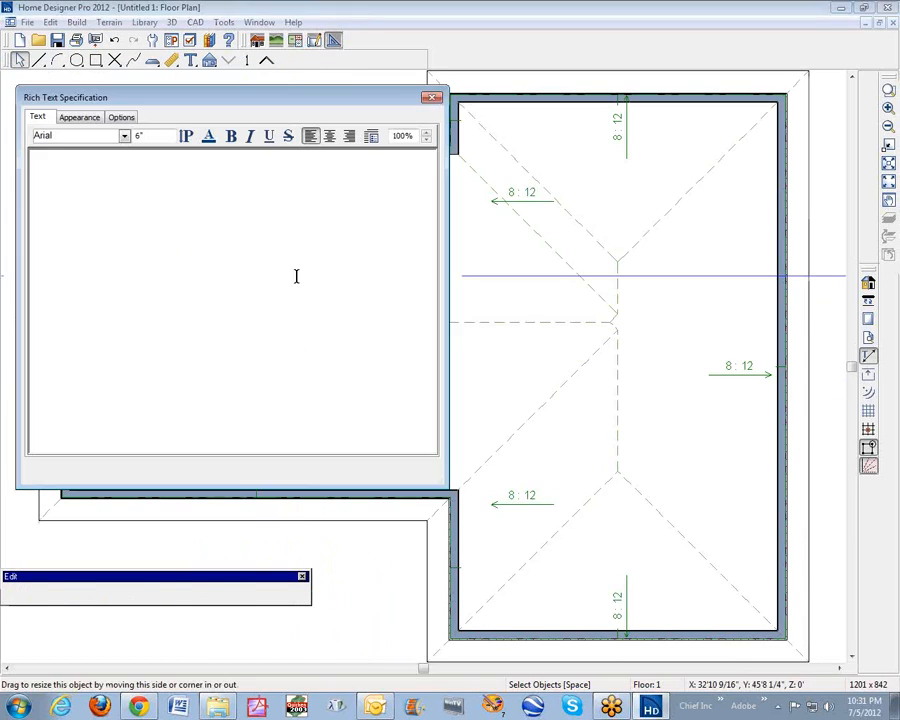
Step: Enter the first label line ROOF AREA = 1,543.56 S.F
type("EWTN\t3")
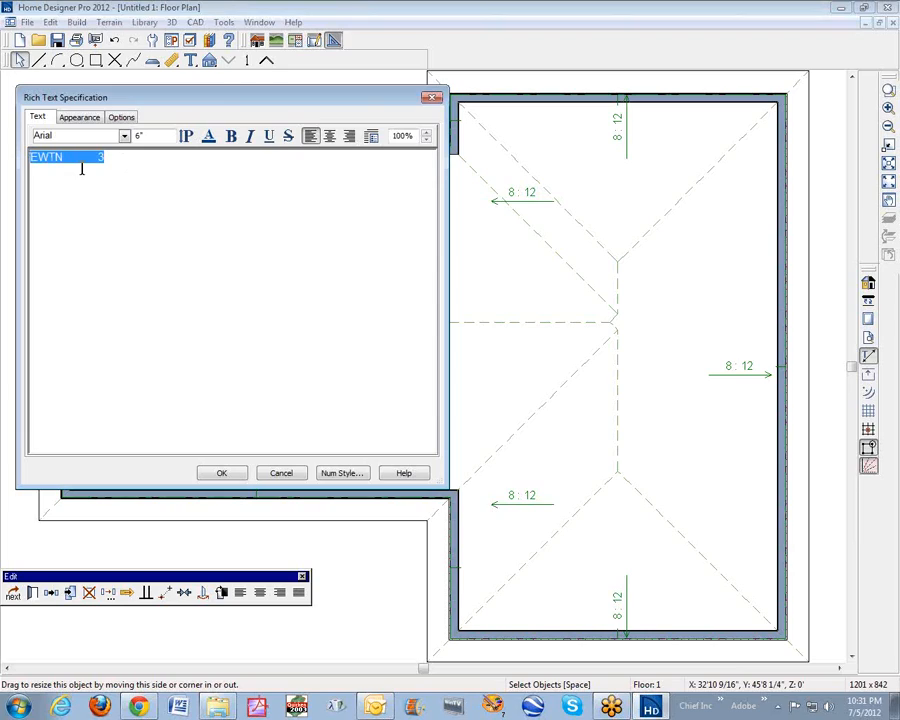
type("ROOF")
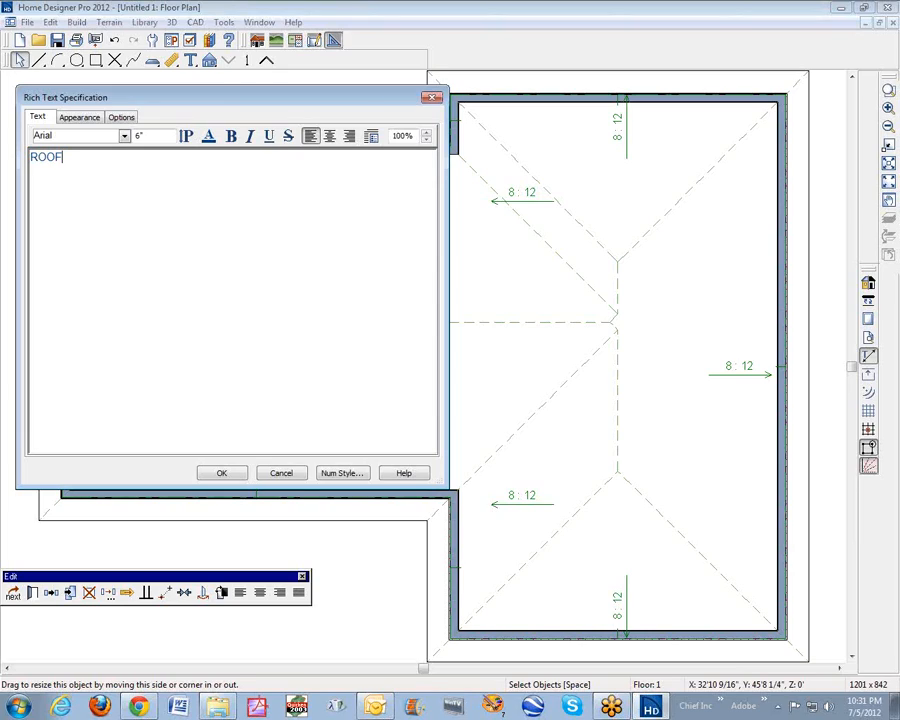
type("AREA")
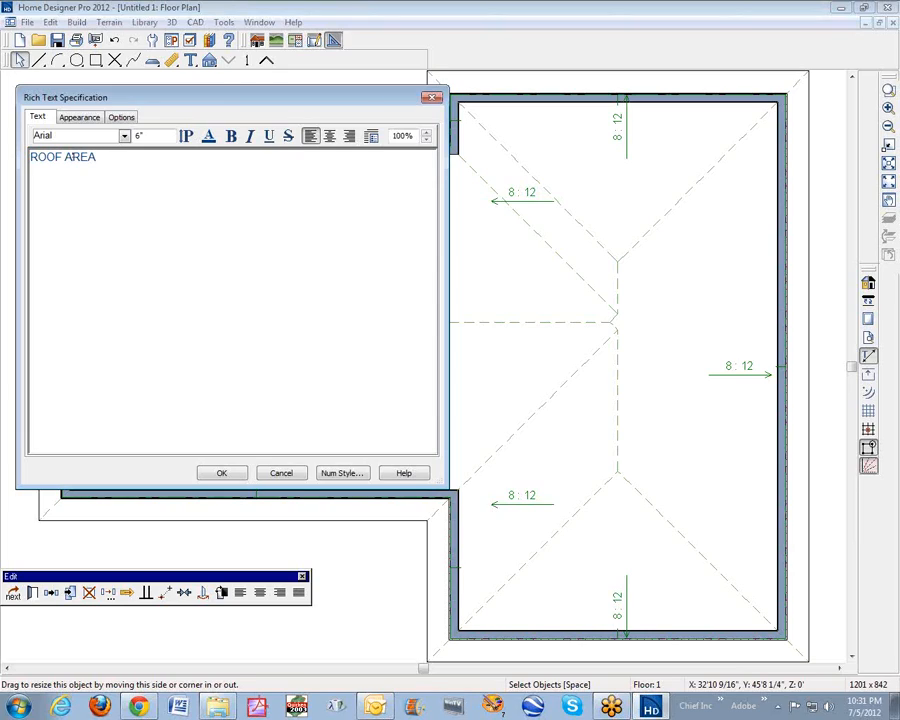
type("=")
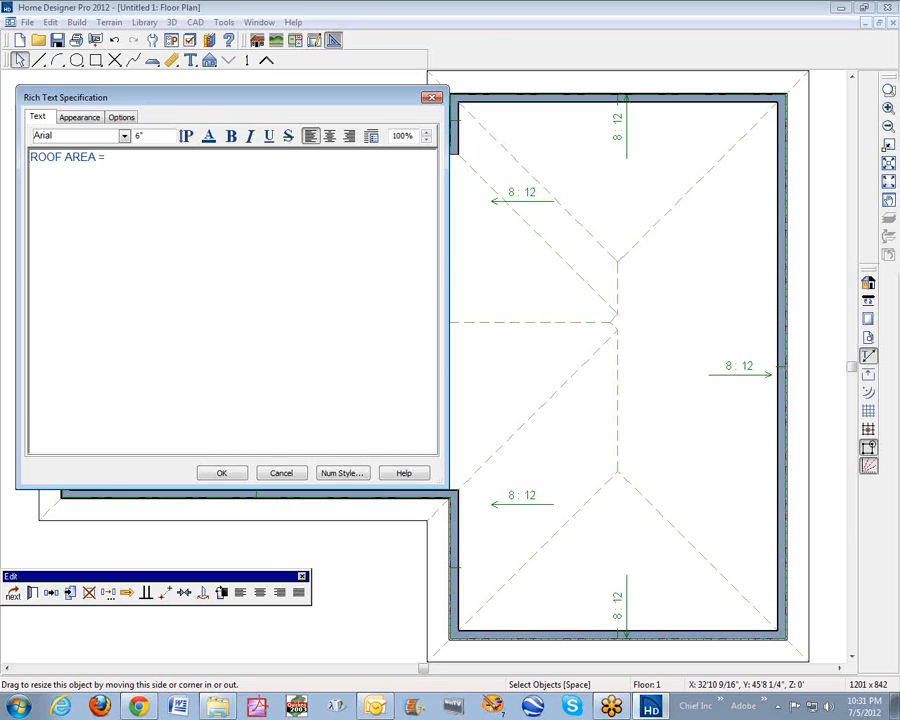
type("1")
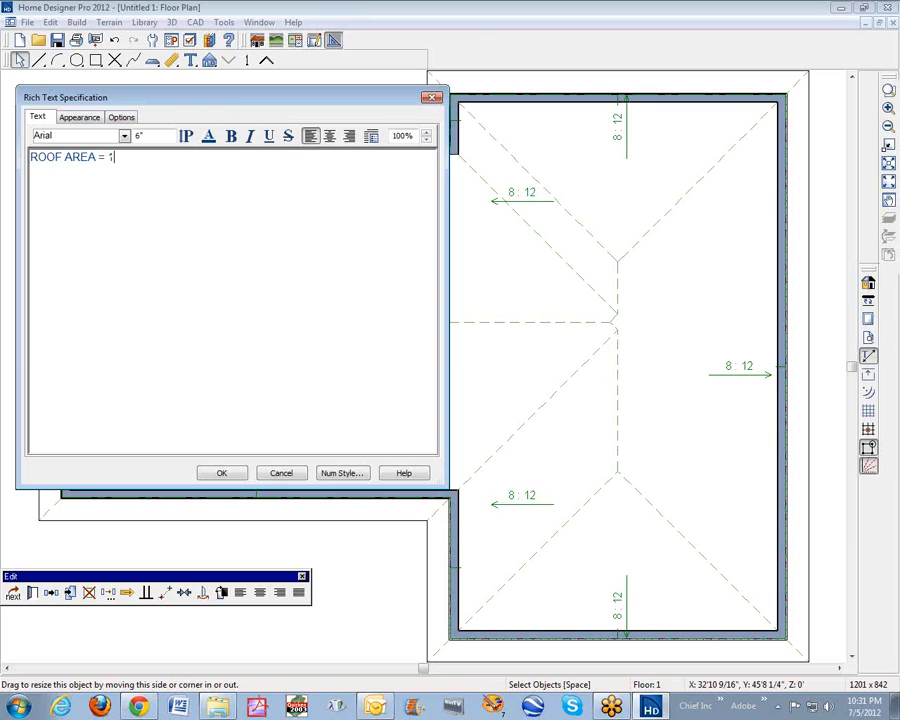
type(",5")
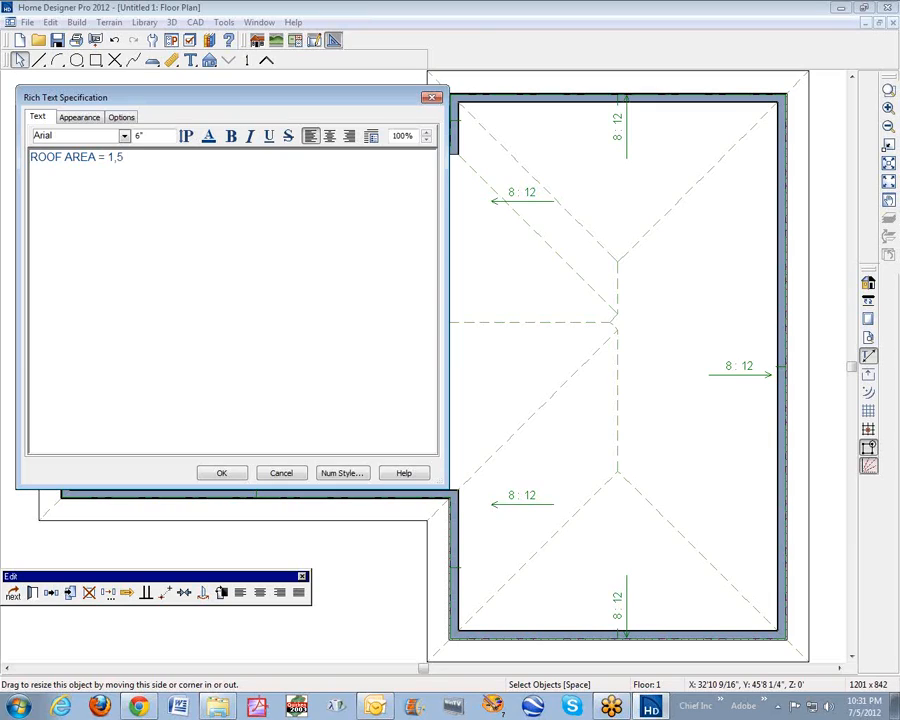
type("43")
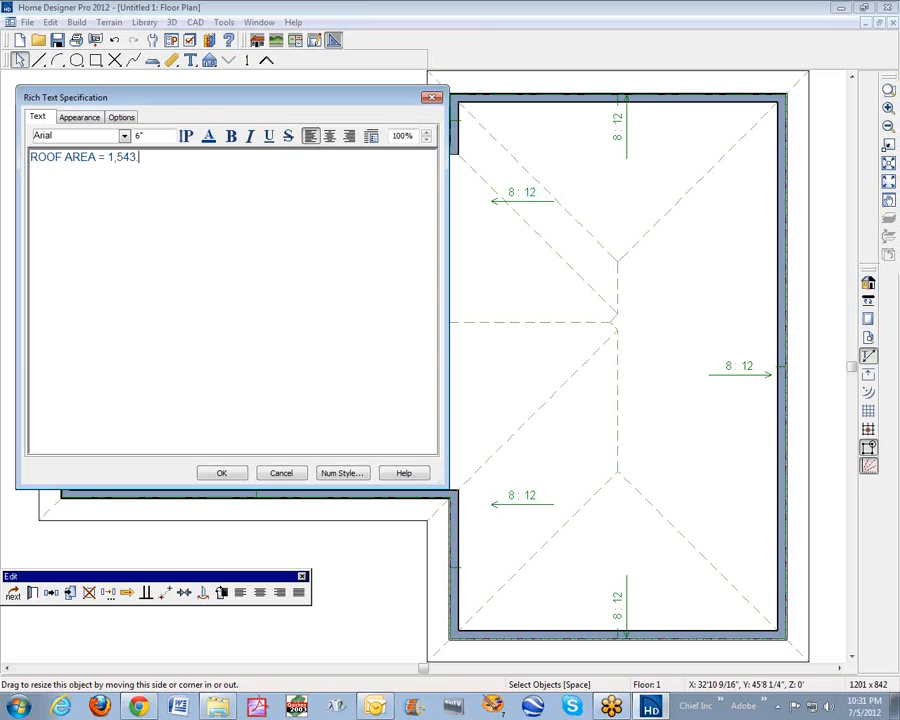
type("56")
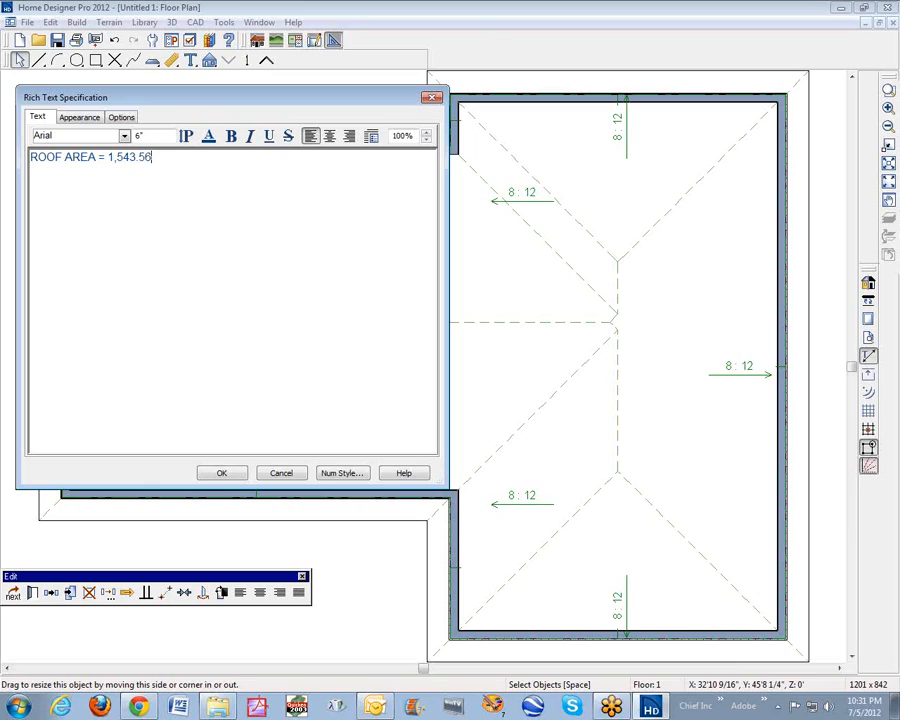
type("S.F.")
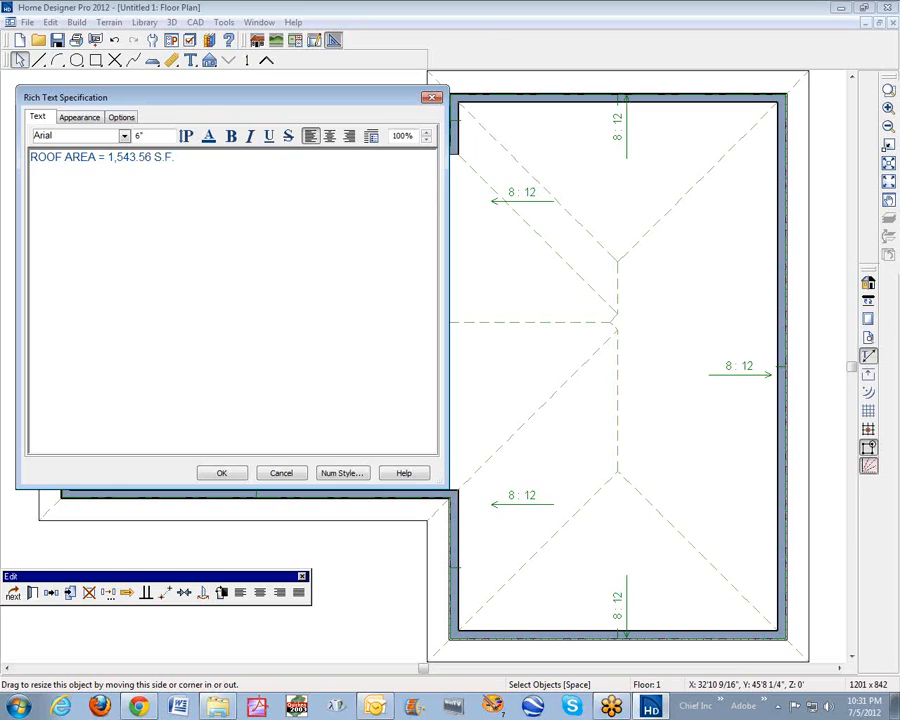
Step: Start the second line ROOF PEREMETER and select the misspelled word
type("ROOF")
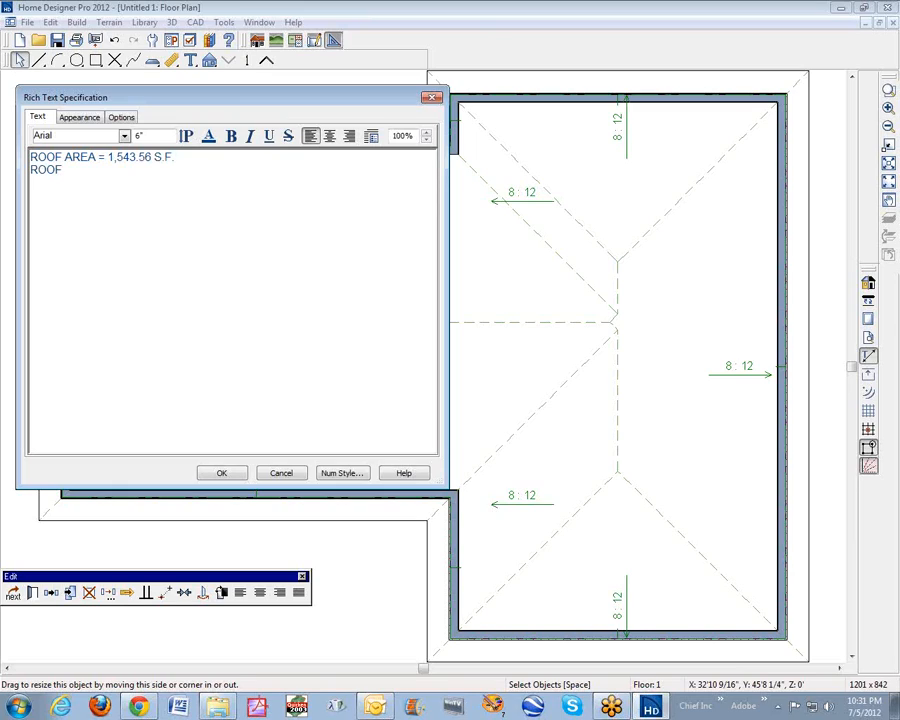
type("PE")
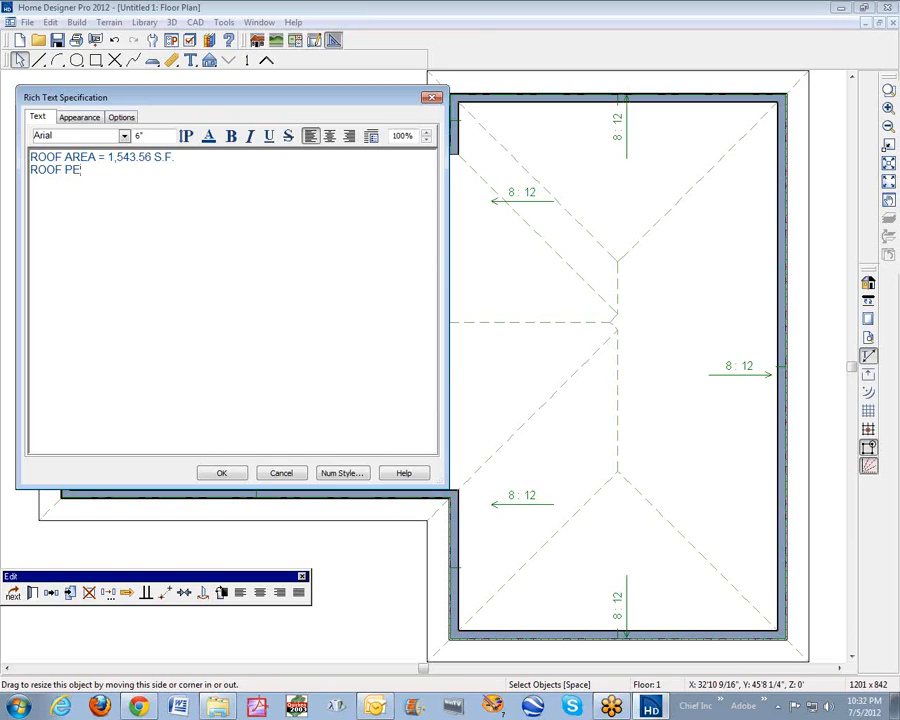
type("REMETER")
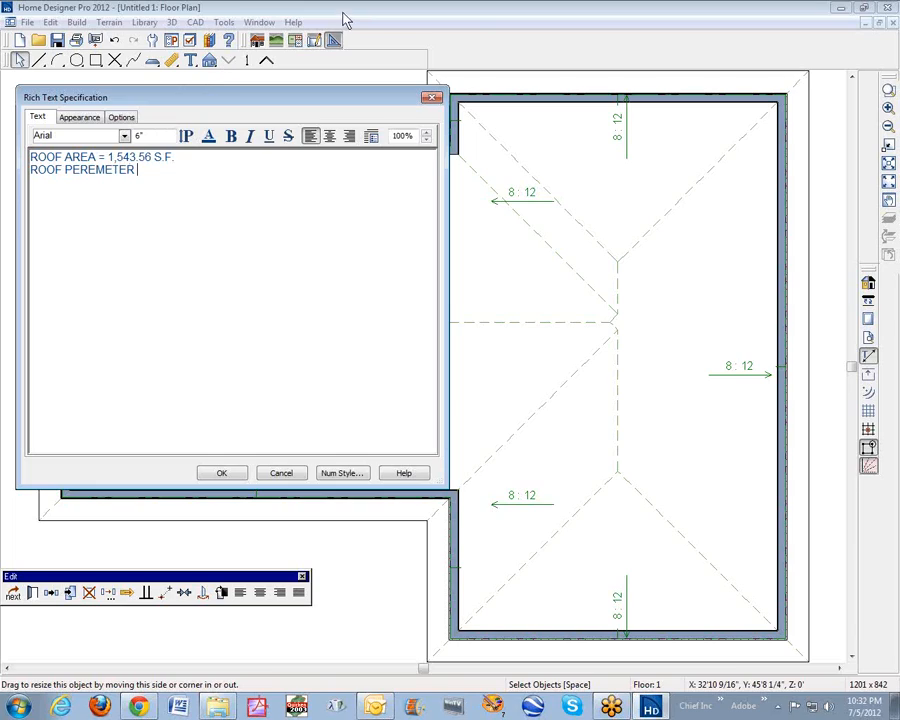
mouse_move(371, 136)
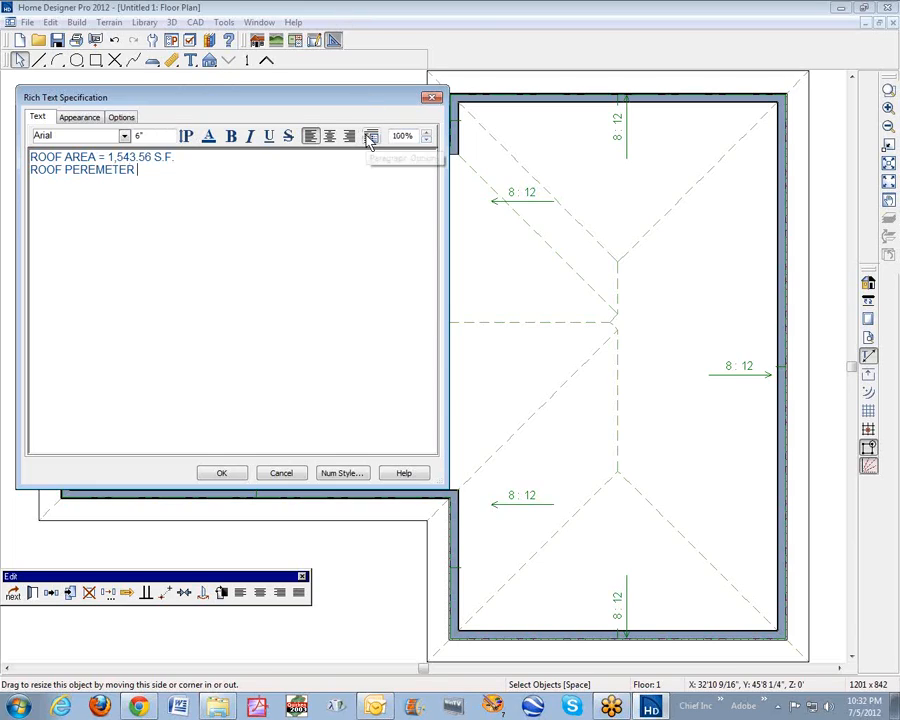
mouse_move(390, 148)
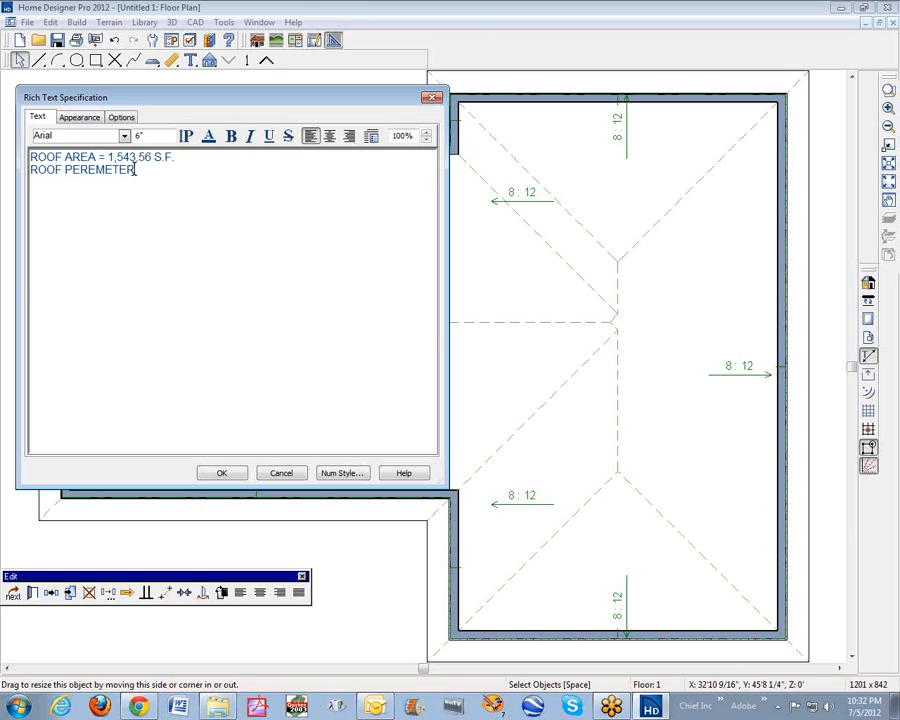
double_click(98, 169)
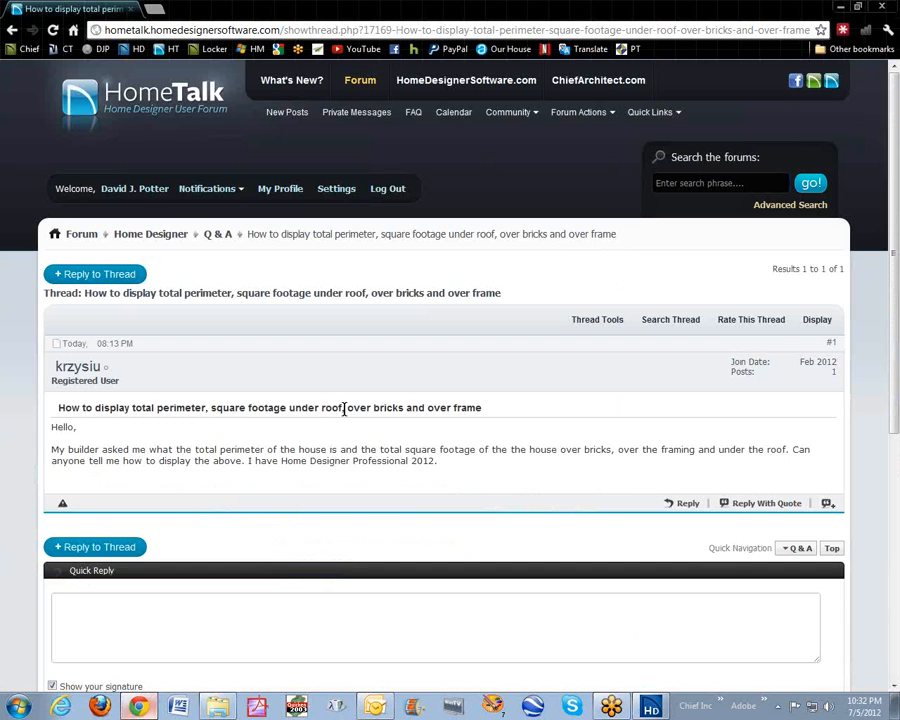
Step: Look up PEREMETER in Chrome's omnibox to find the correct spelling perimeter
type("PEREMETER")
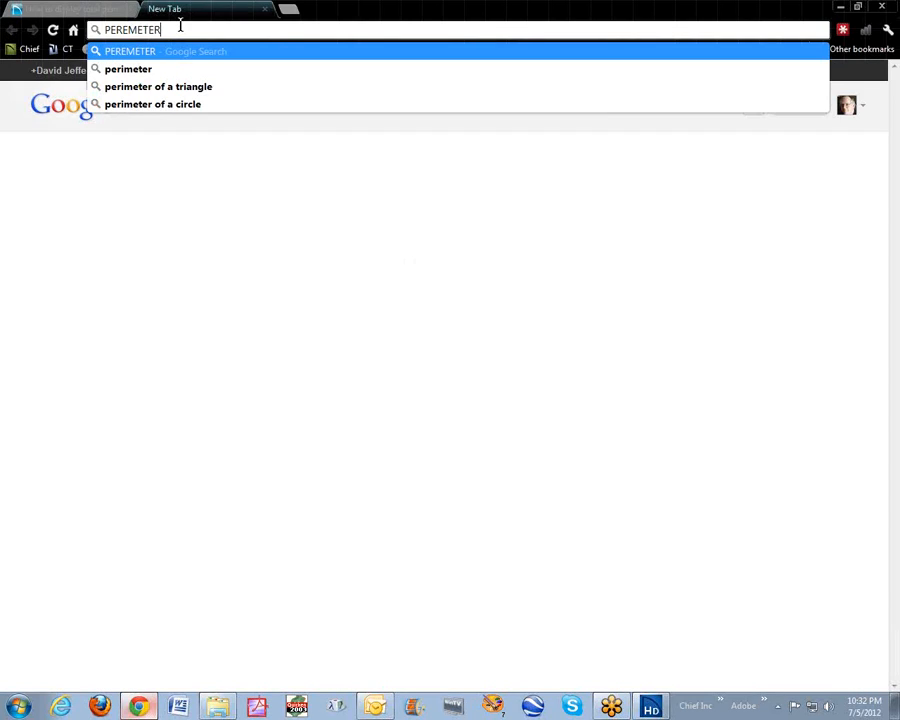
left_click(128, 68)
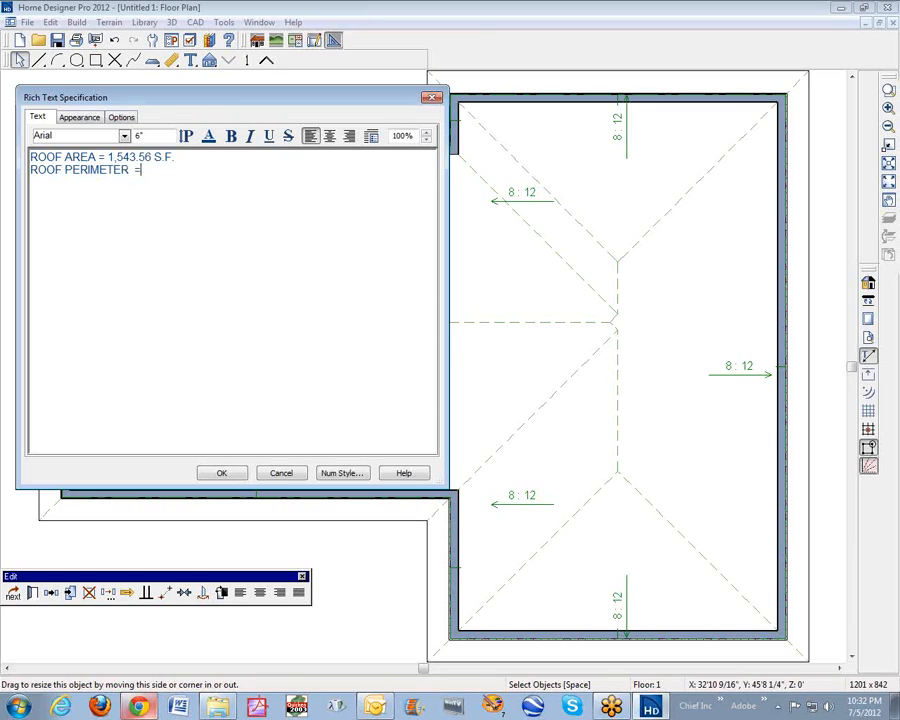
mouse_move(155, 167)
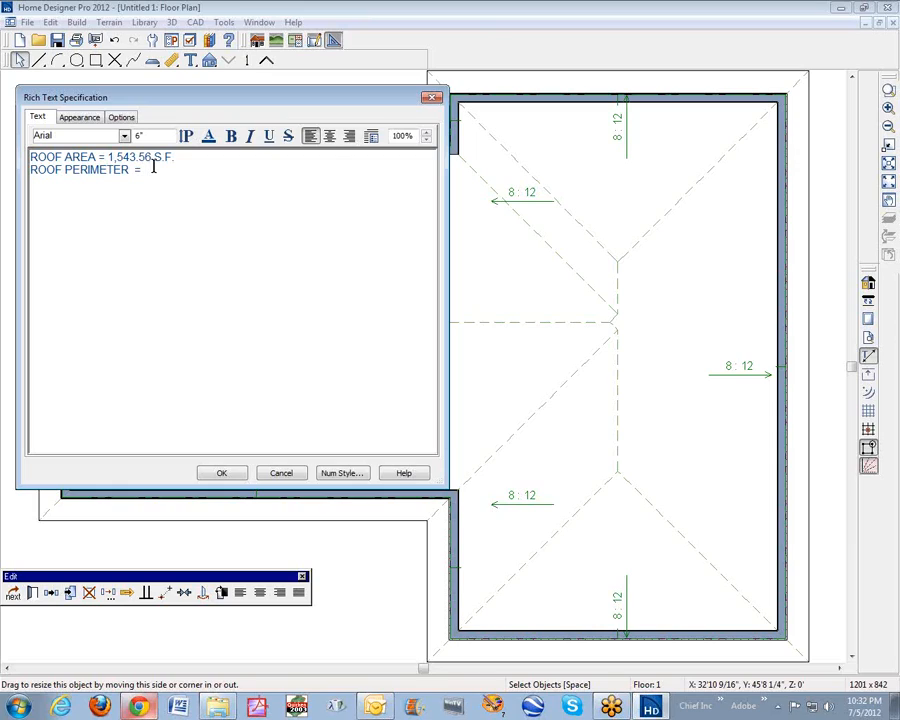
Step: Complete the line as ROOF PERIMETER = 173' 6" and accept the label text
type("173' 6\"")
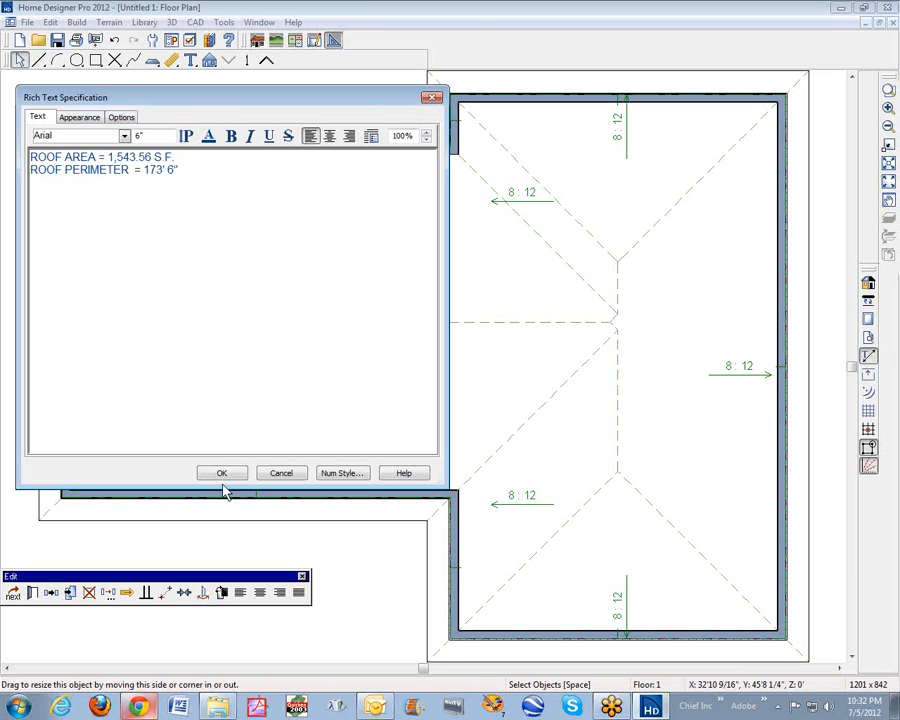
left_click(222, 472)
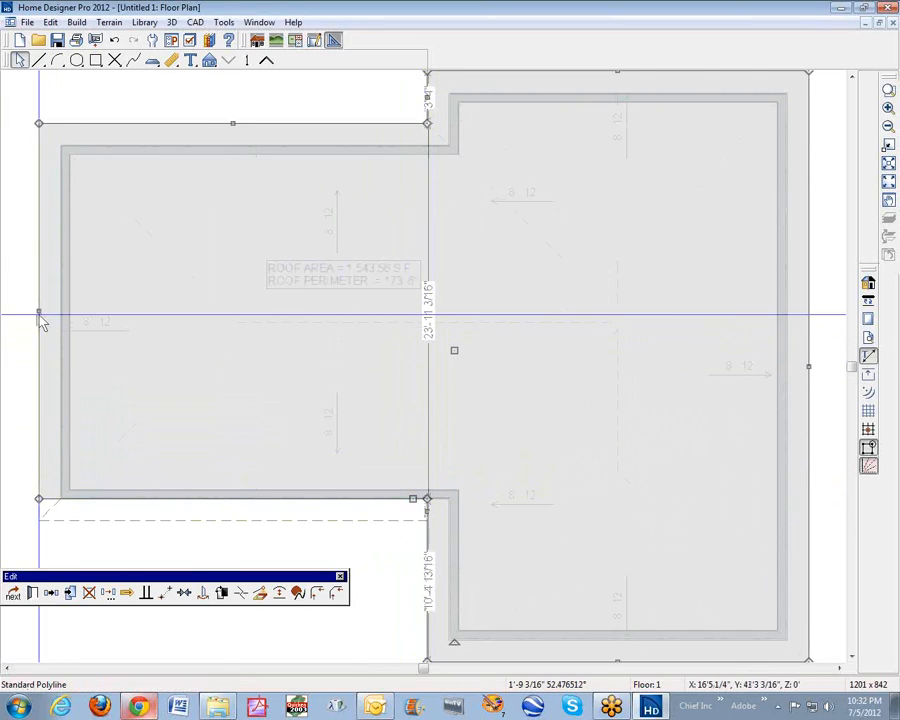
Step: Position the roof area and perimeter label in the left wing and accept its text
left_click_drag(39, 318, 60, 318)
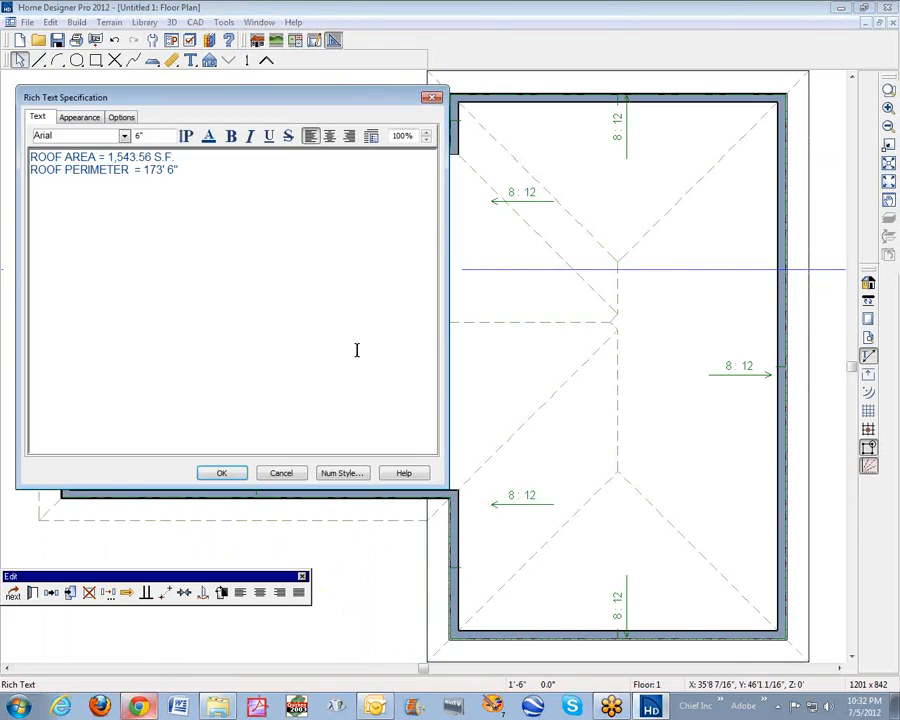
left_click(222, 472)
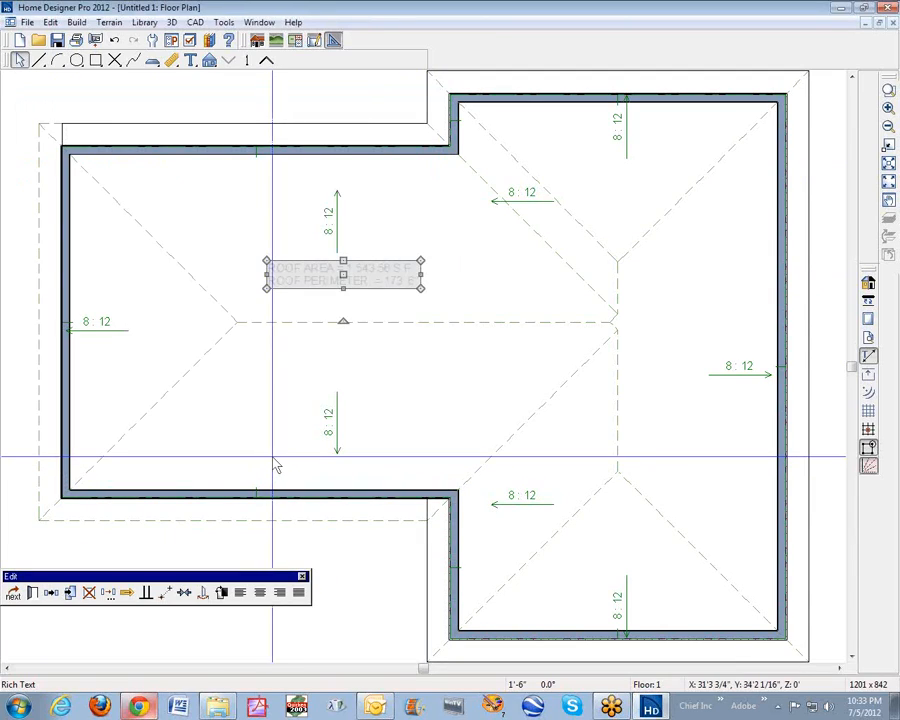
mouse_move(278, 463)
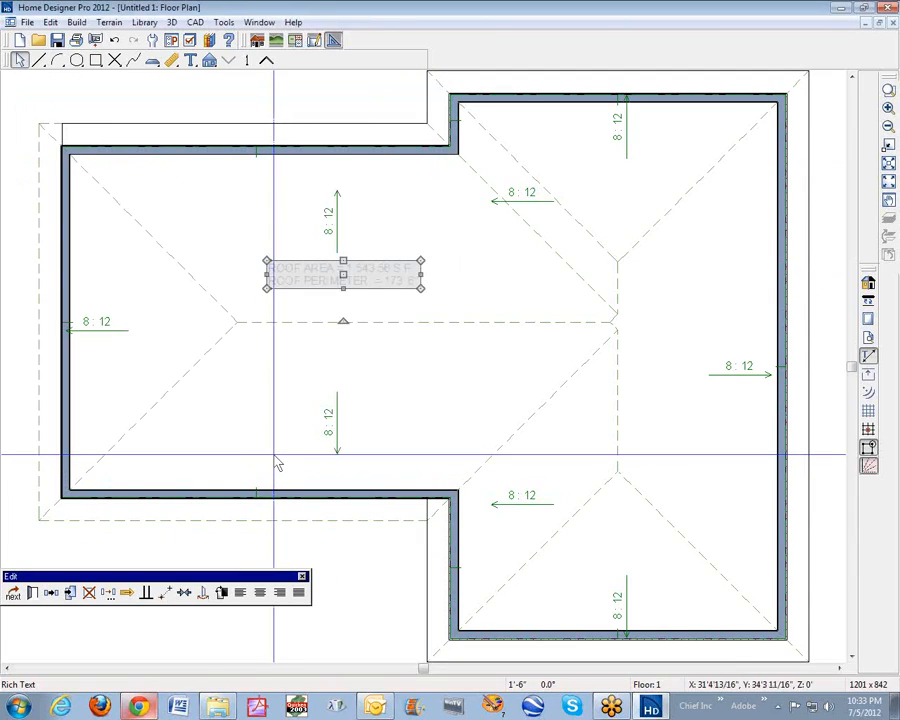
mouse_move(279, 637)
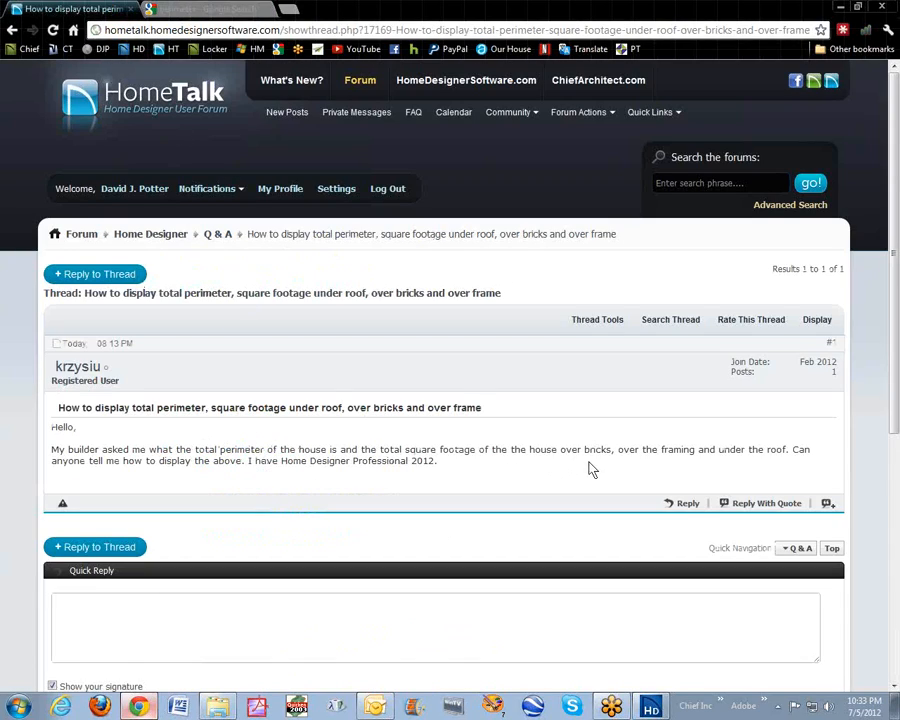
mouse_move(676, 489)
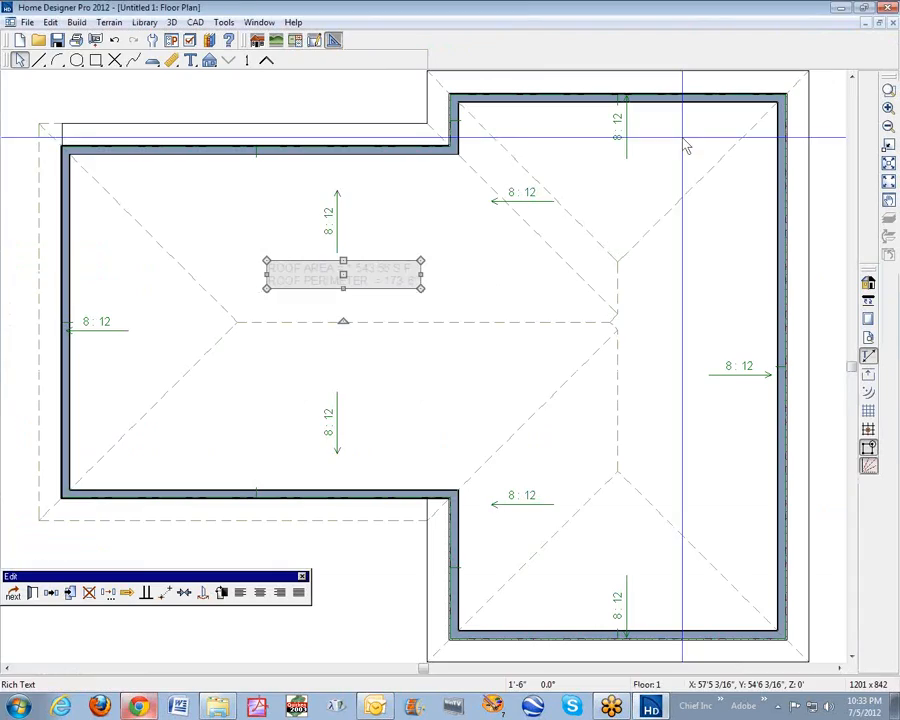
Step: Deselect the label so the finished bordered roof area and perimeter text shows plainly
left_click(529, 310)
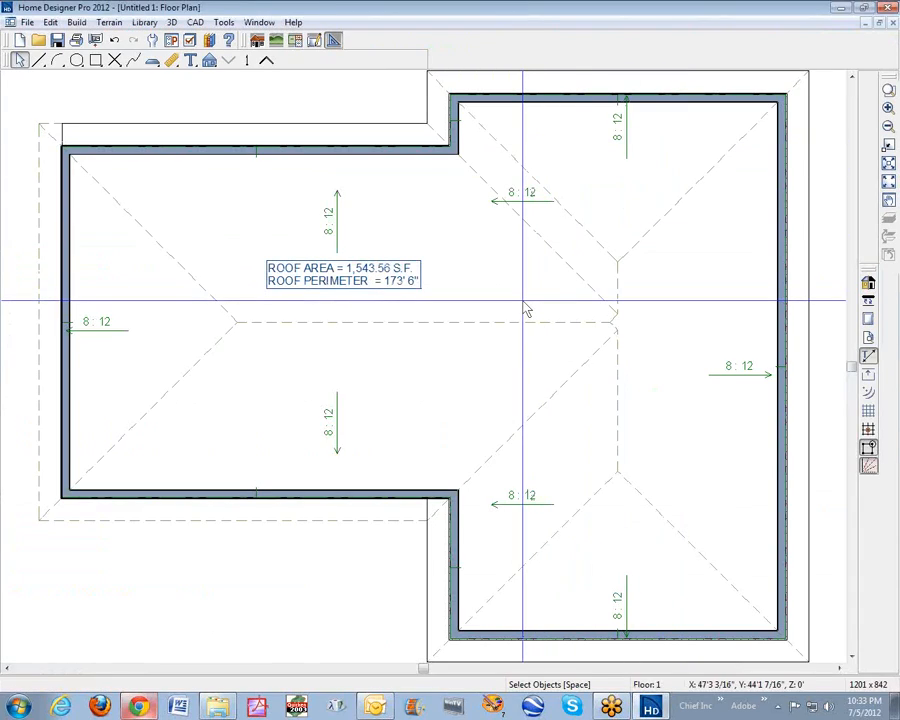